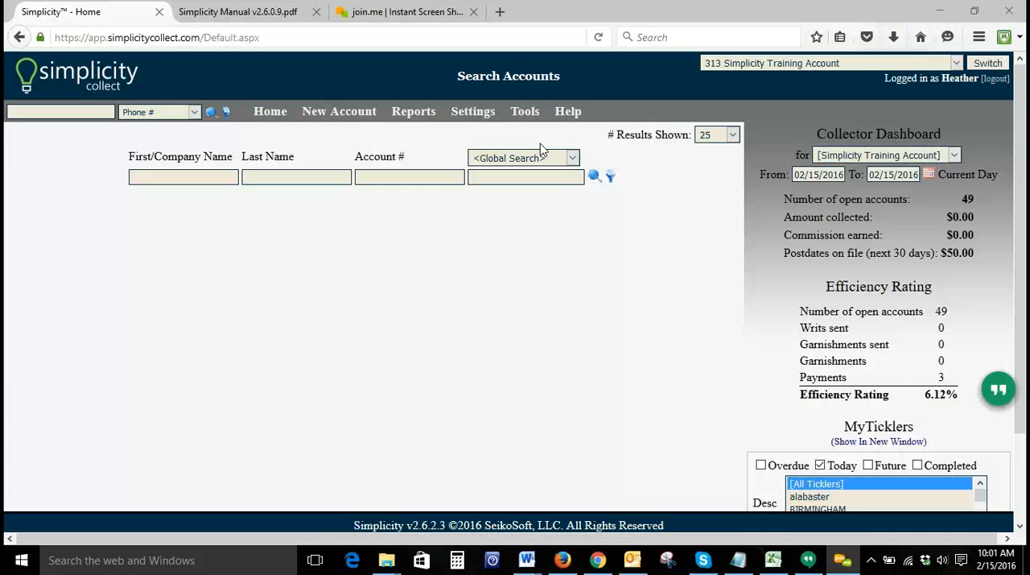
mouse_move(280, 135)
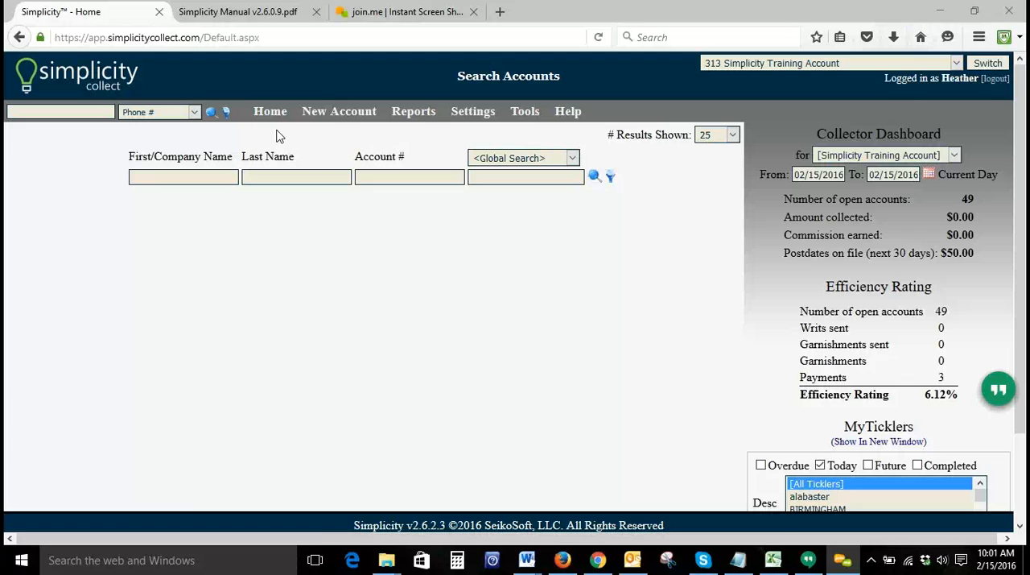
mouse_move(449, 261)
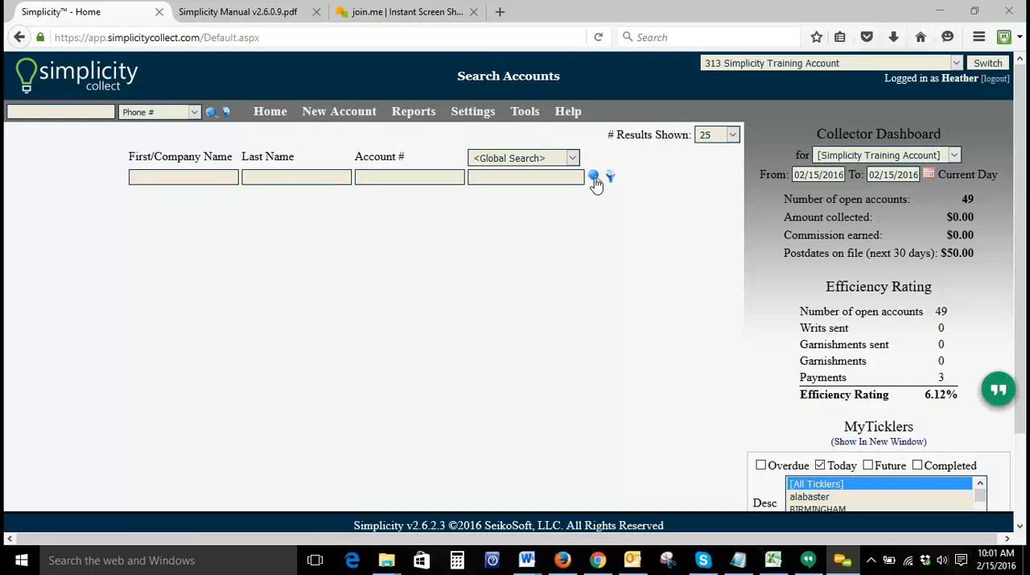
click(593, 177)
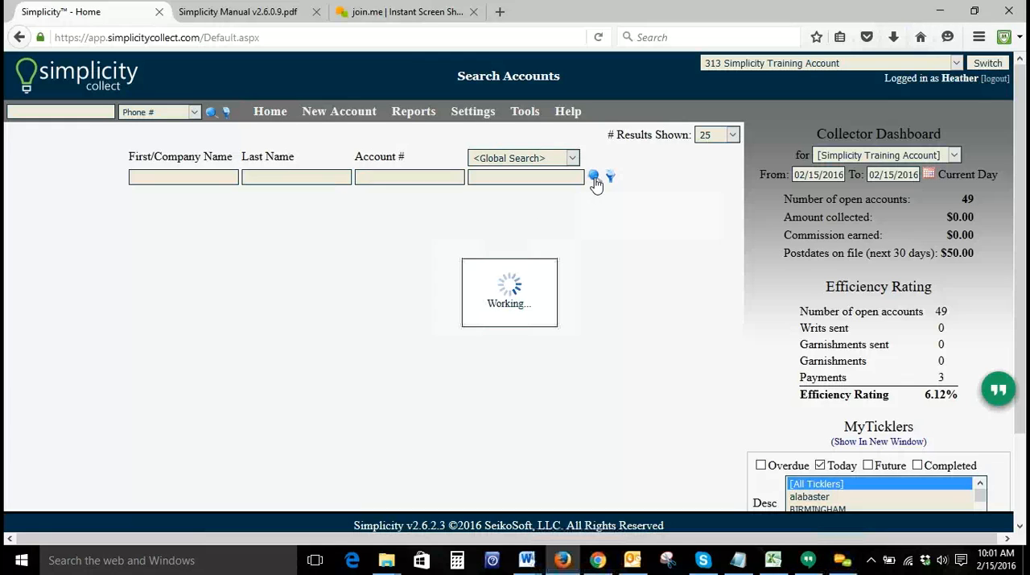
click(594, 177)
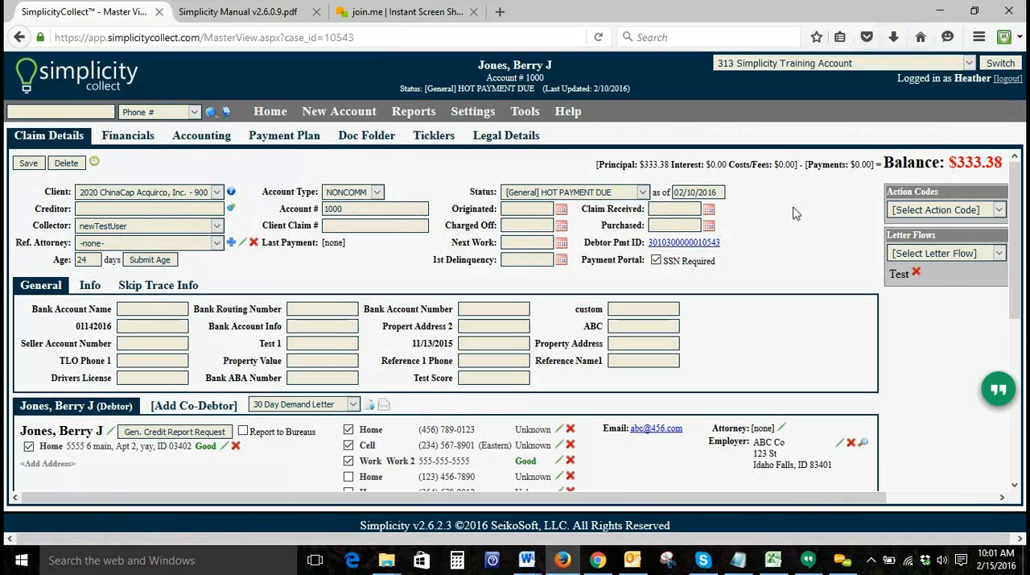
mouse_move(950, 184)
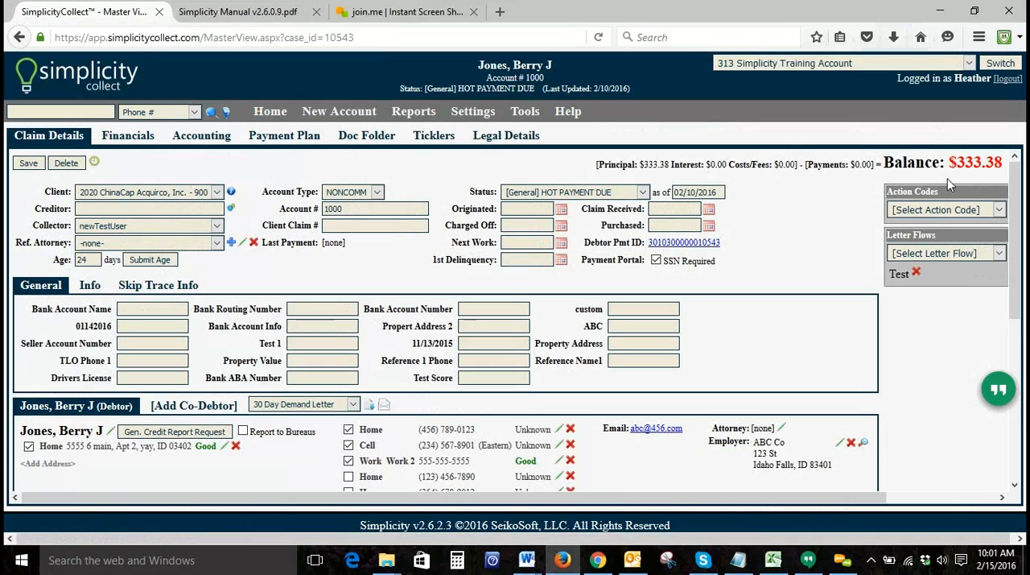
mouse_move(181, 177)
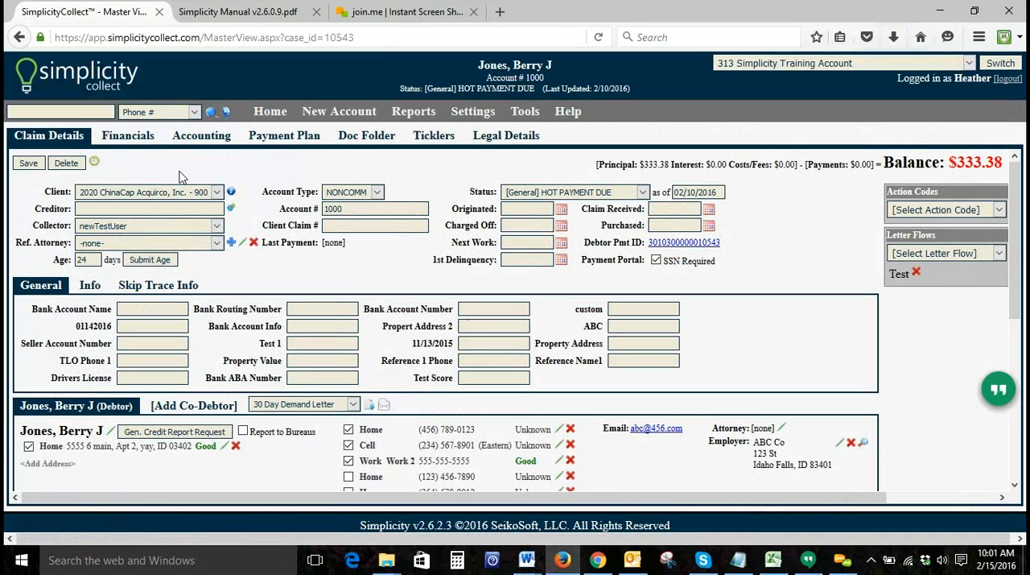
- Show the Financials transaction summary with its $333.38 balance due
click(128, 135)
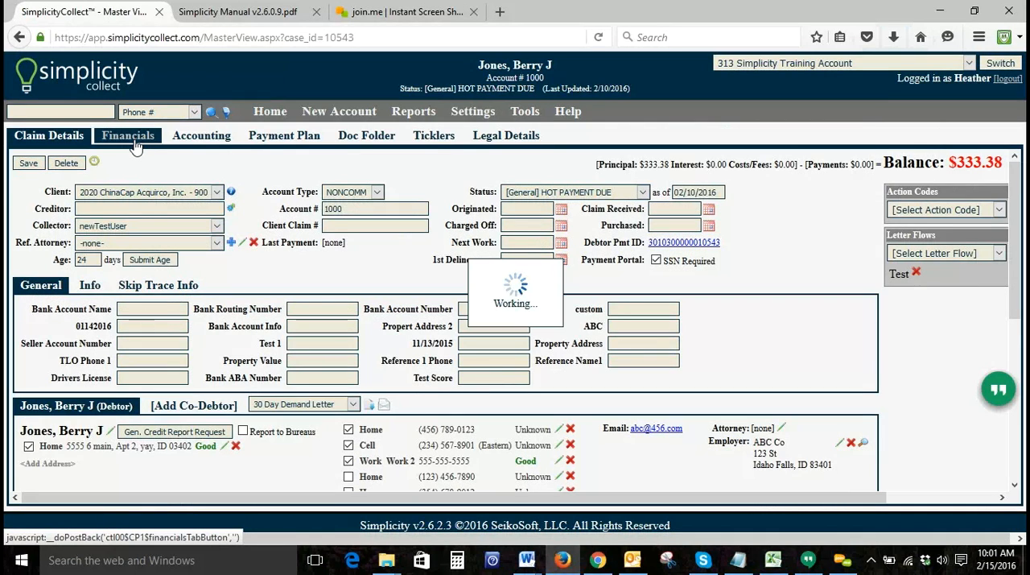
click(128, 135)
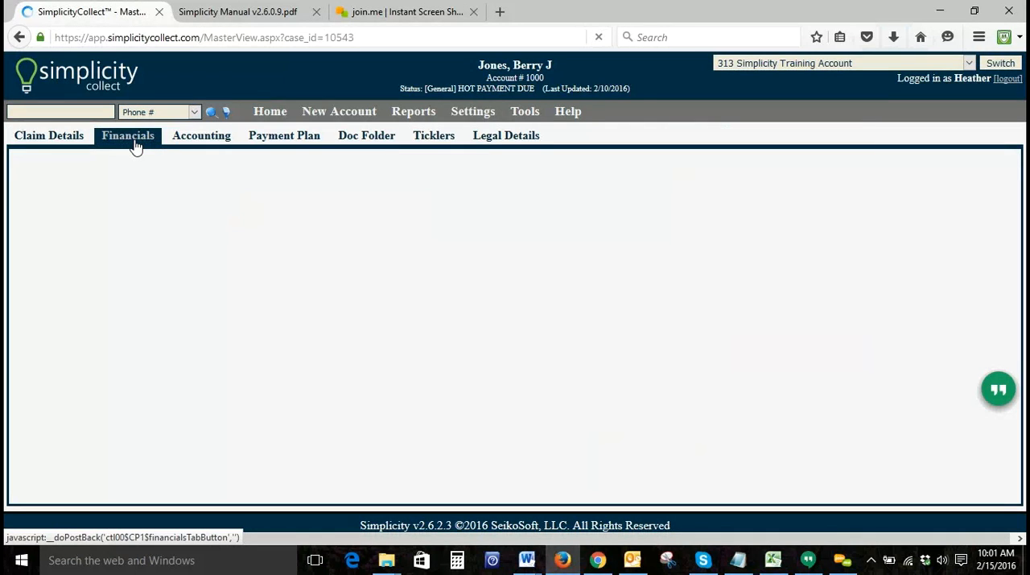
click(127, 135)
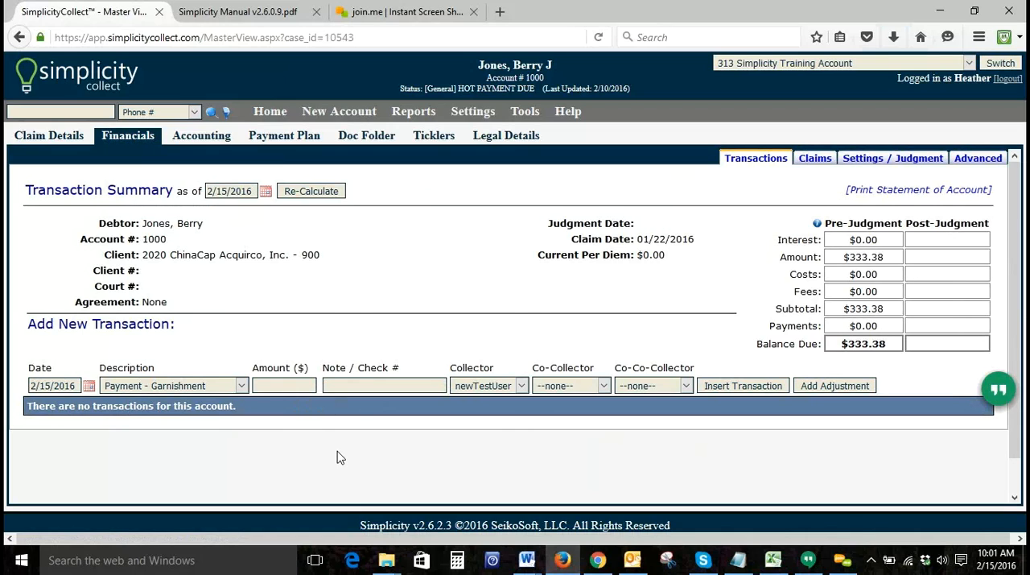
mouse_move(141, 438)
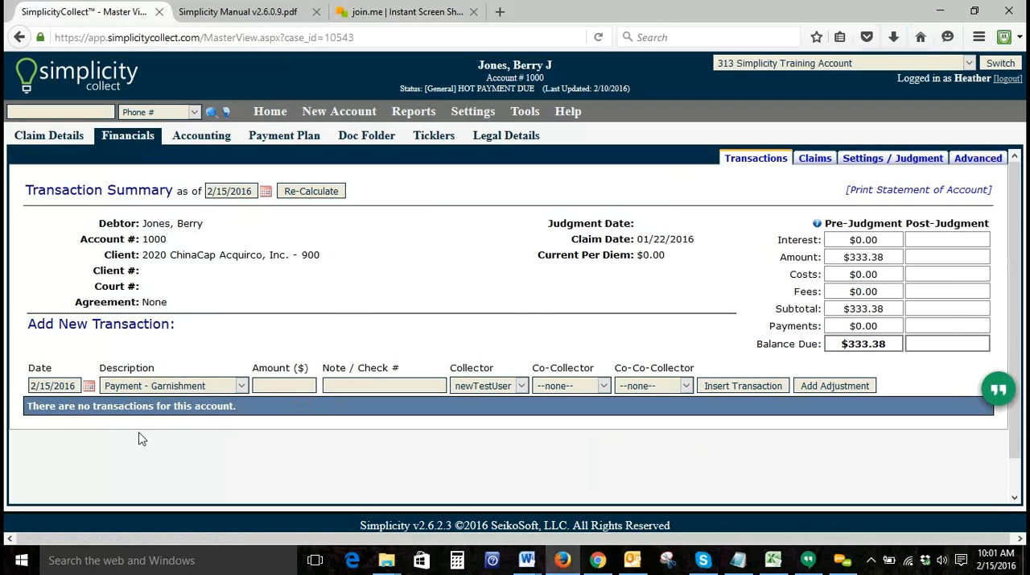
mouse_move(293, 429)
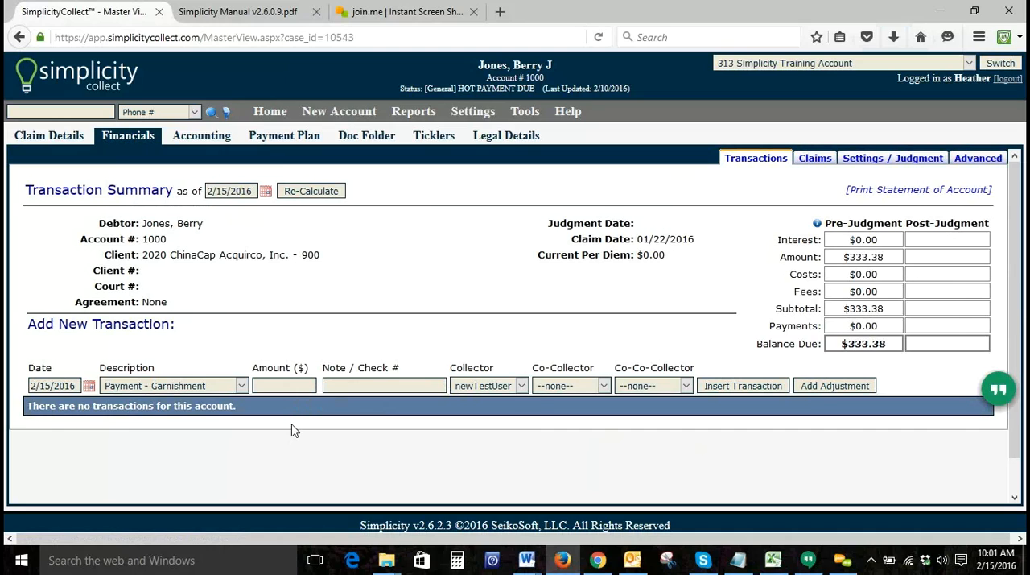
mouse_move(303, 146)
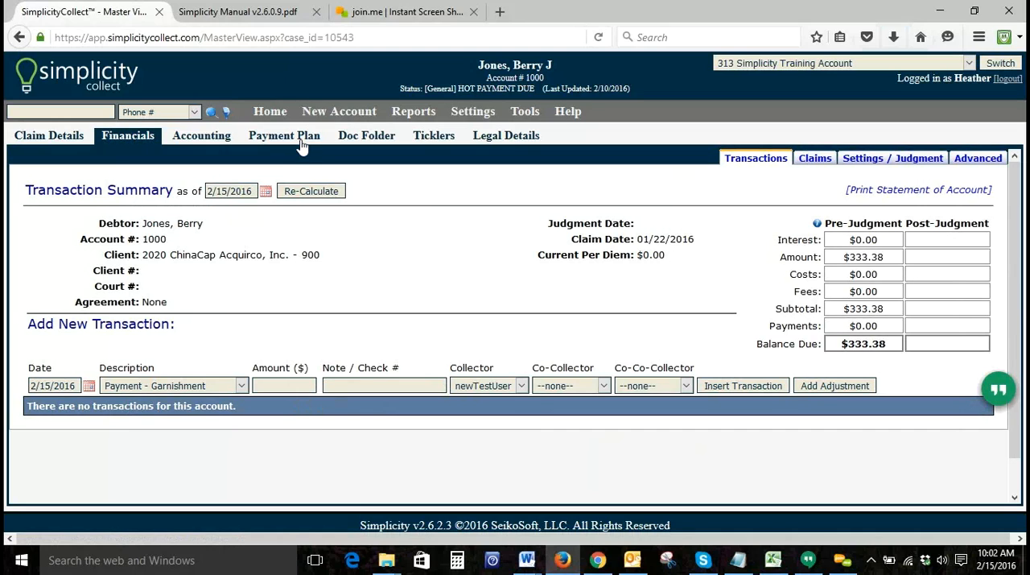
click(283, 135)
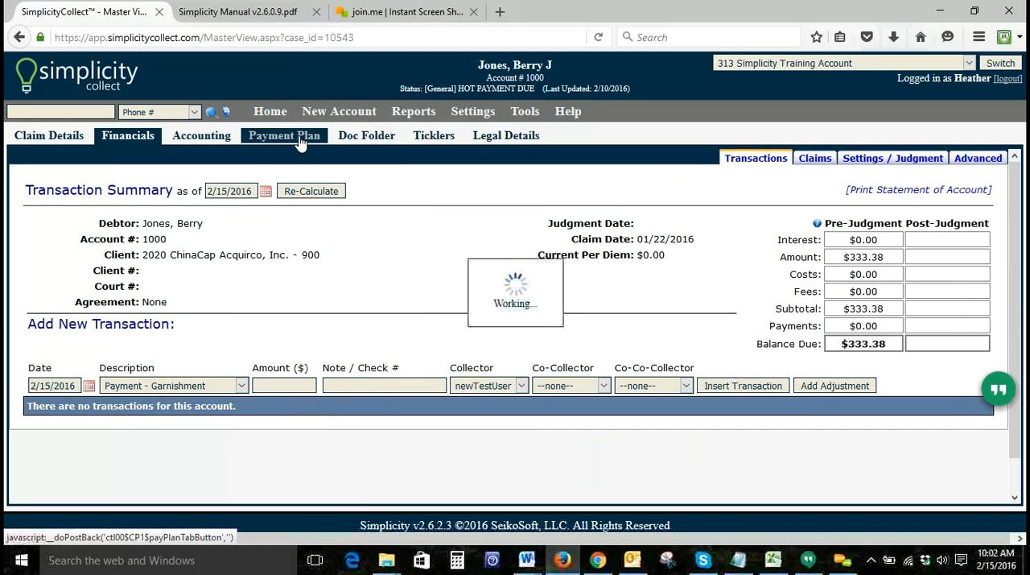
click(283, 135)
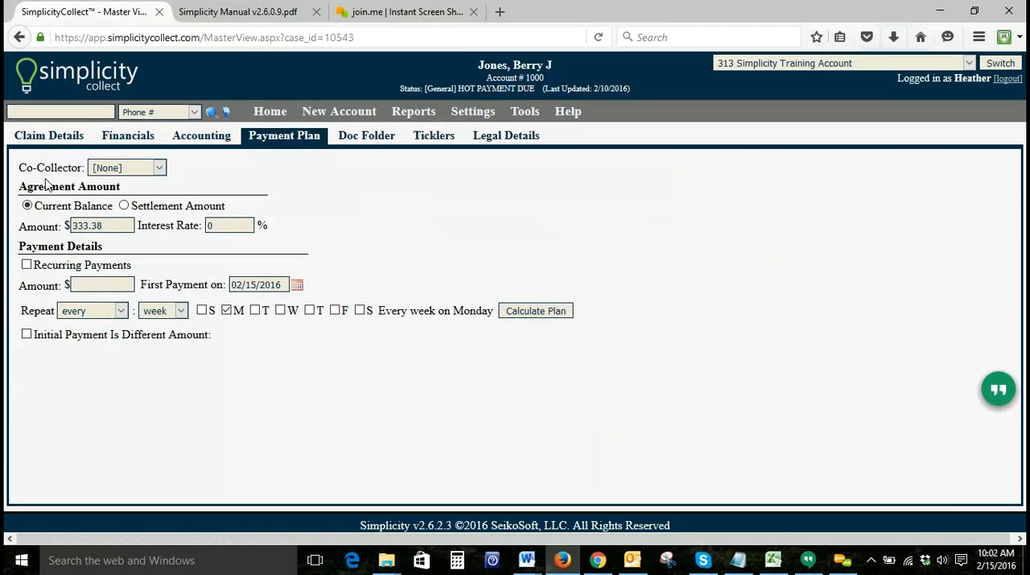
mouse_move(35, 223)
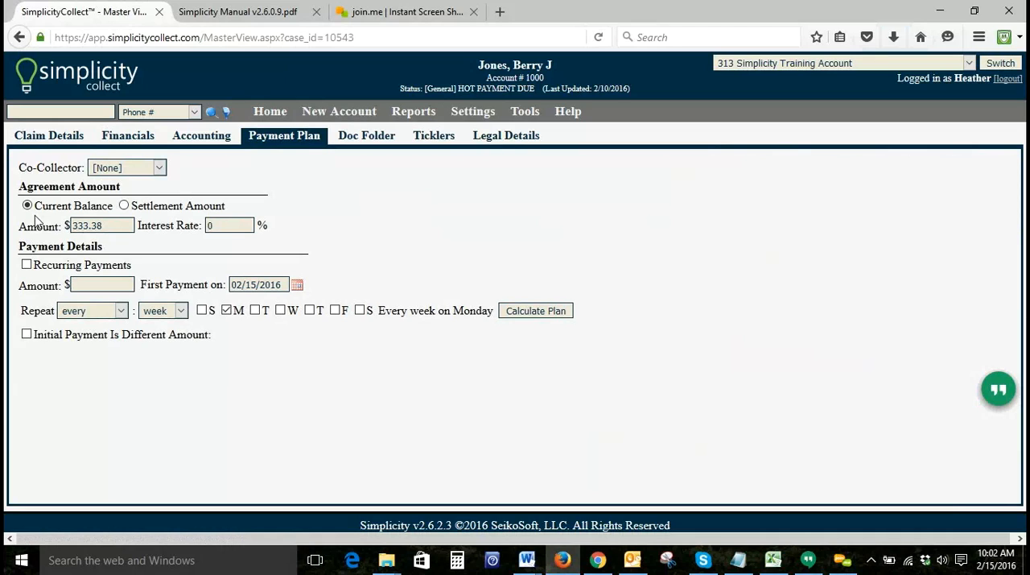
- Base the agreement amount on the $333.38 settlement amount
click(97, 226)
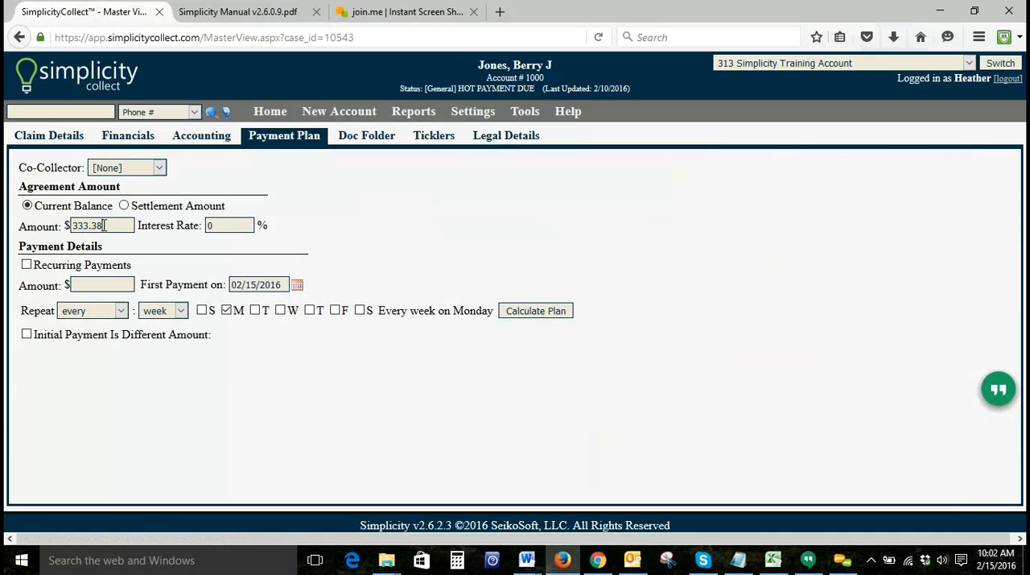
click(229, 225)
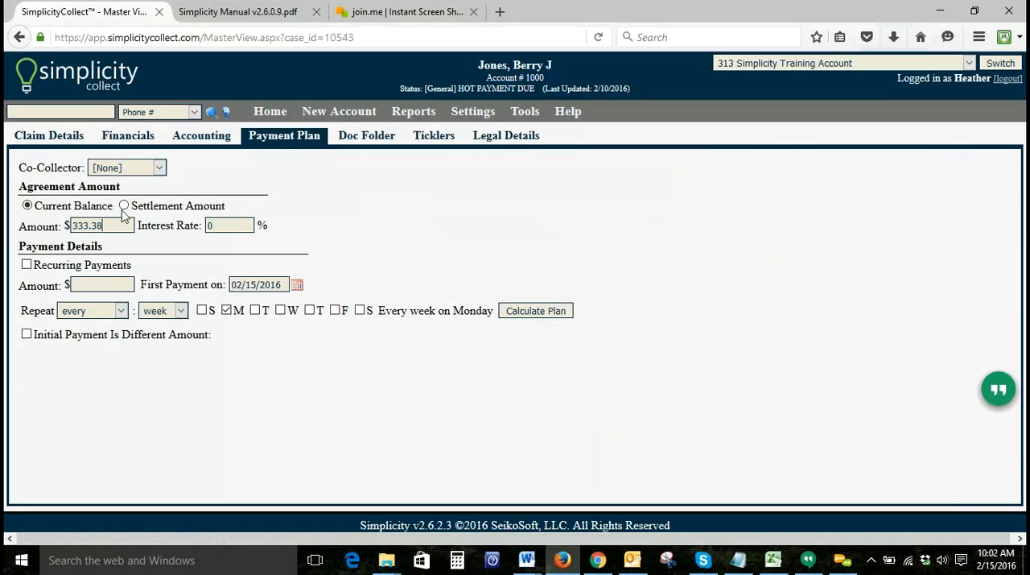
click(125, 206)
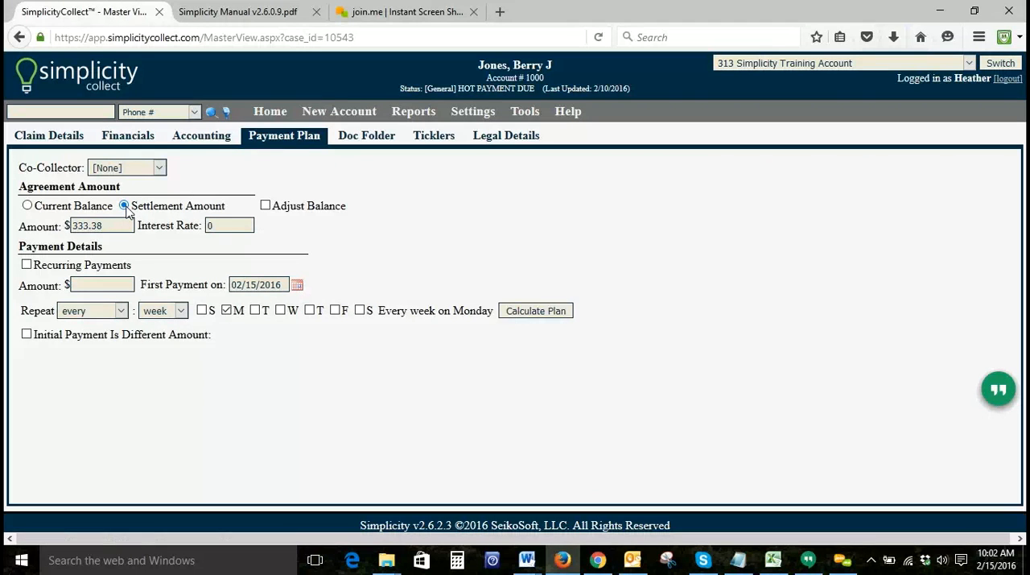
click(123, 206)
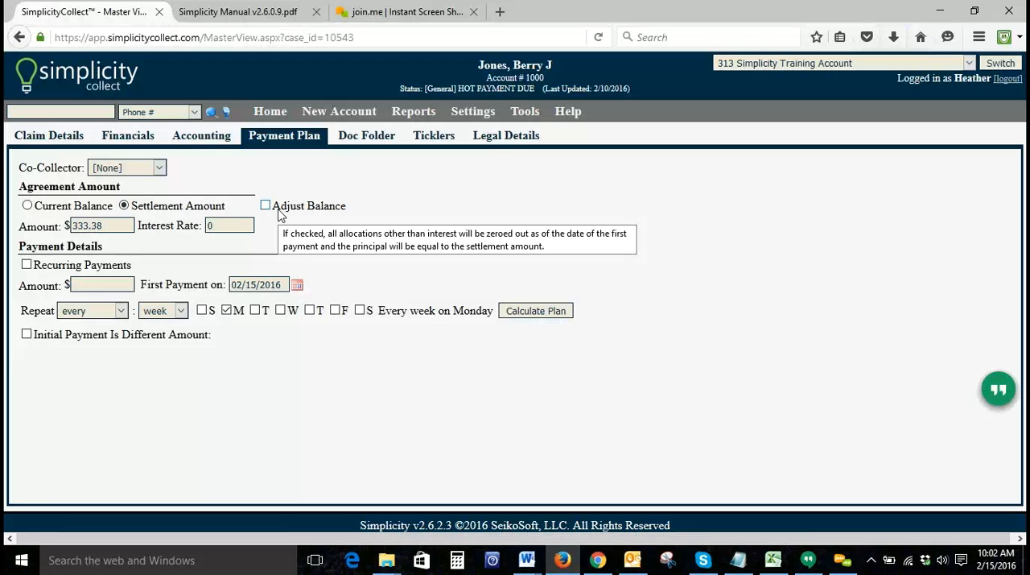
click(228, 225)
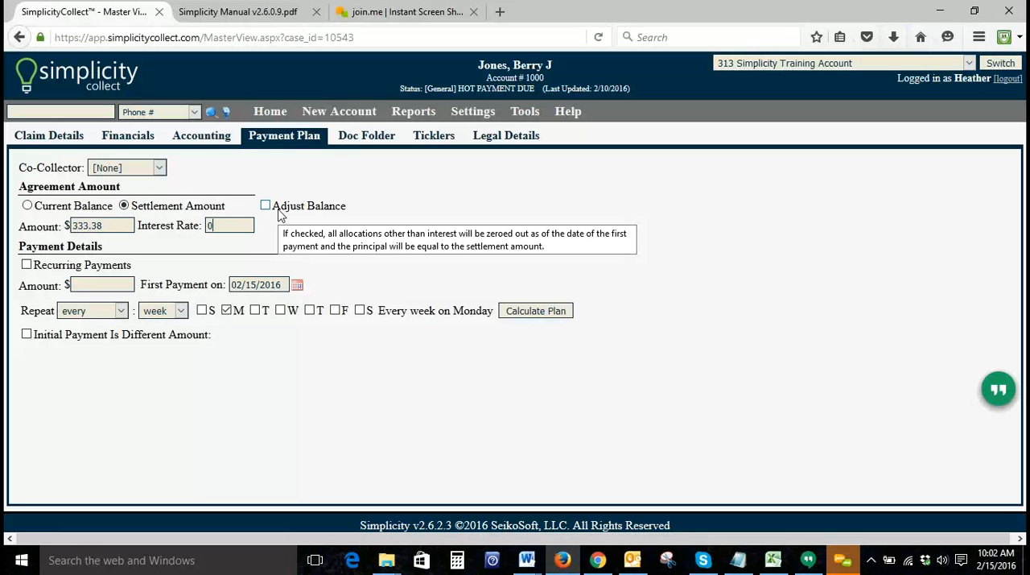
mouse_move(459, 121)
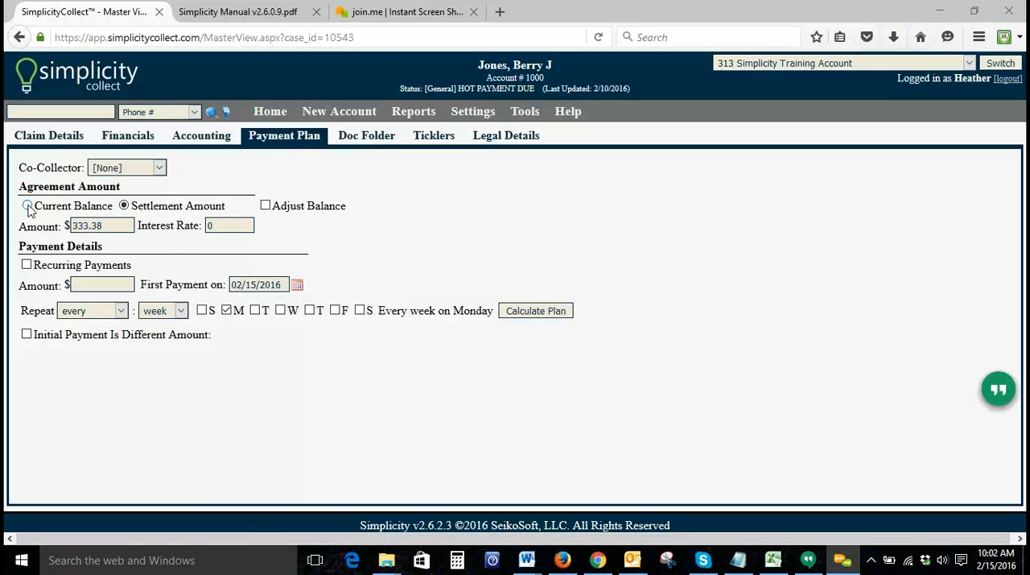
- Switch the agreement to the $333.38 current balance and enter a 25.00 payment amount
click(26, 206)
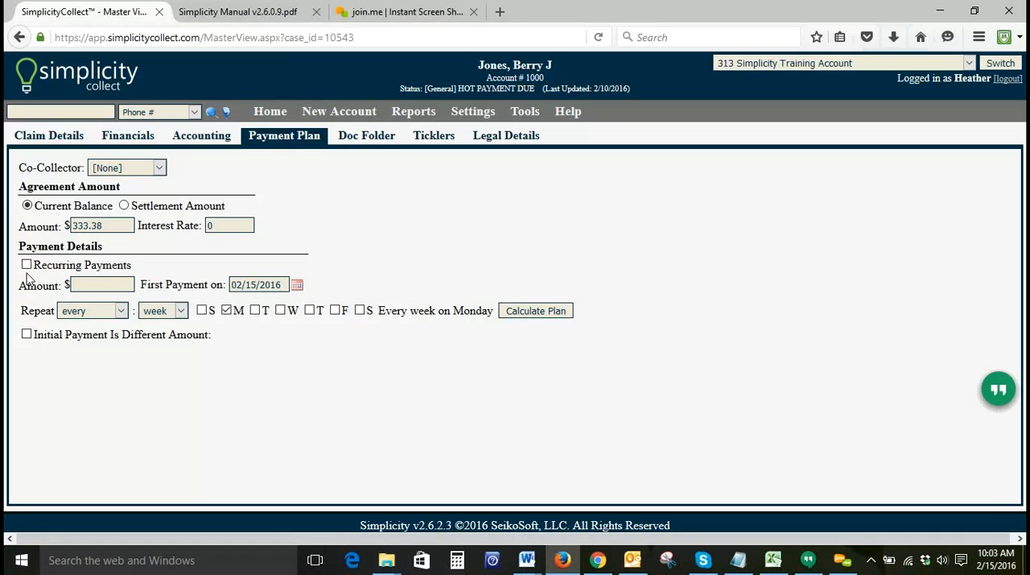
mouse_move(24, 274)
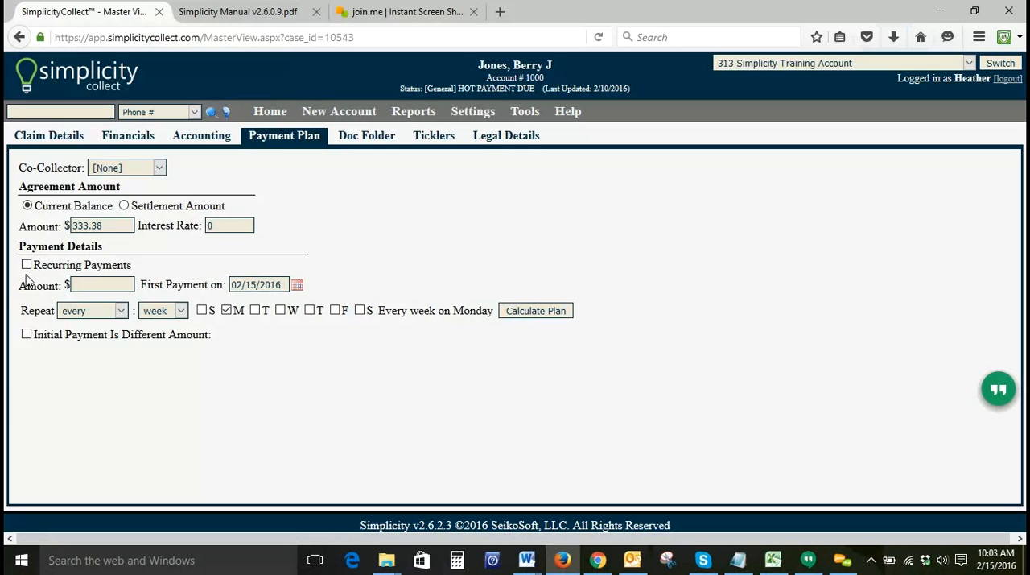
mouse_move(42, 283)
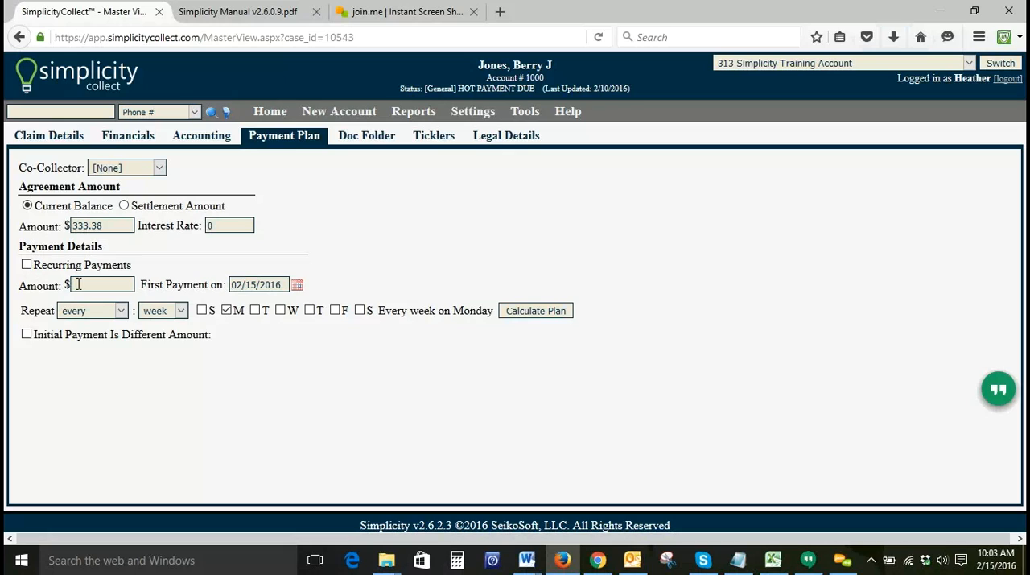
text(2)
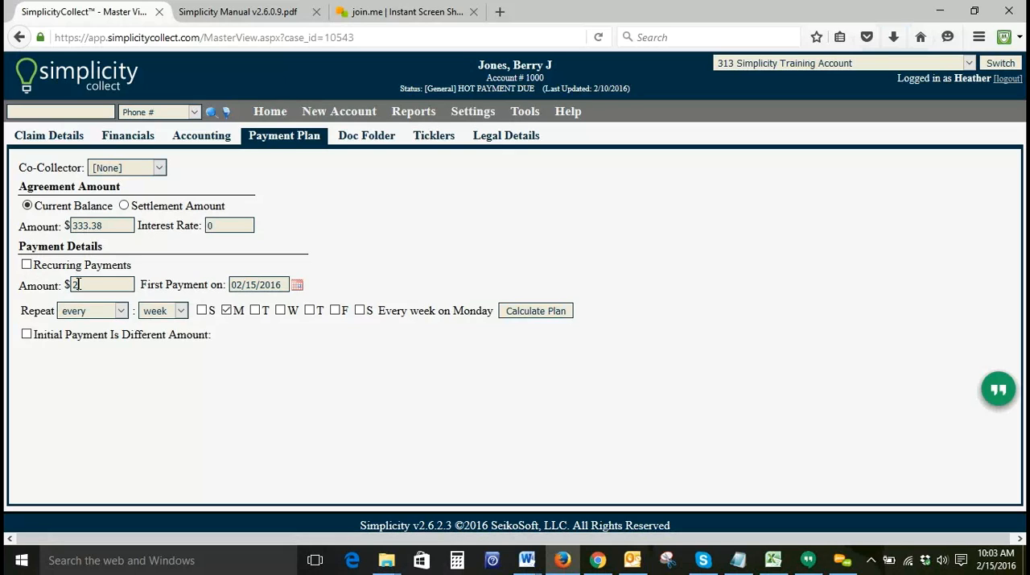
text(5.00)
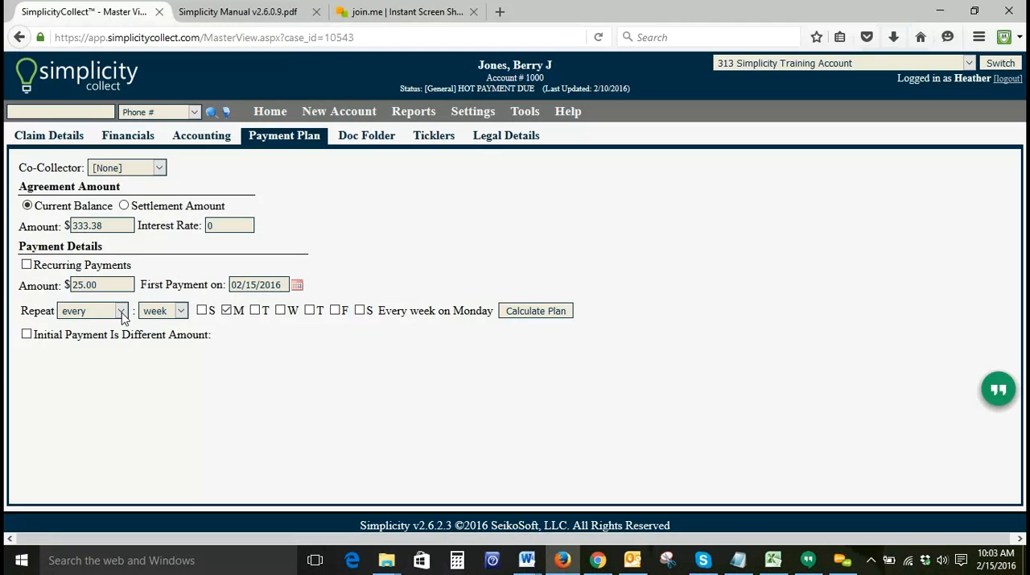
- Change the repeat interval from weekly to every month on day 15
click(163, 311)
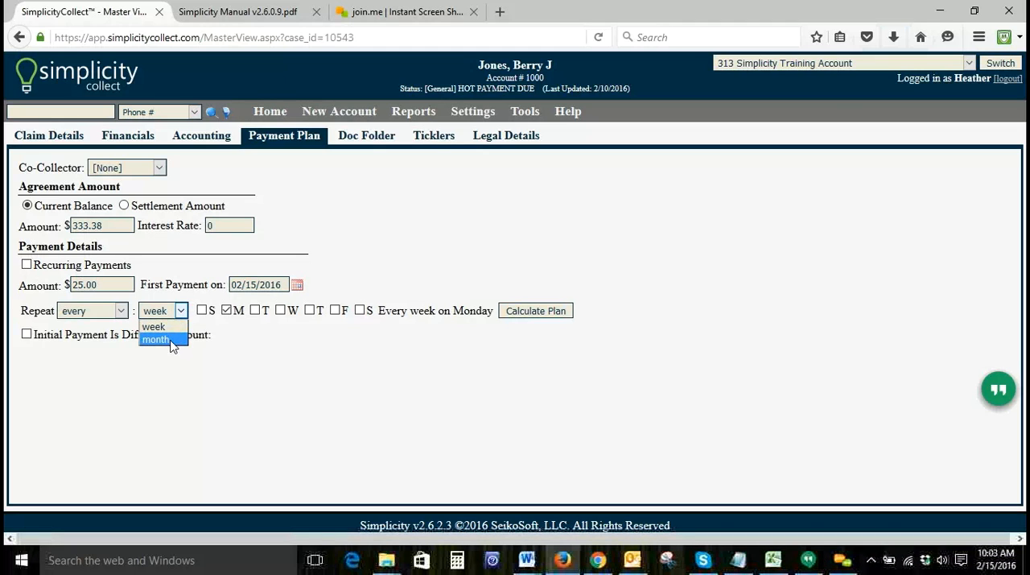
click(155, 338)
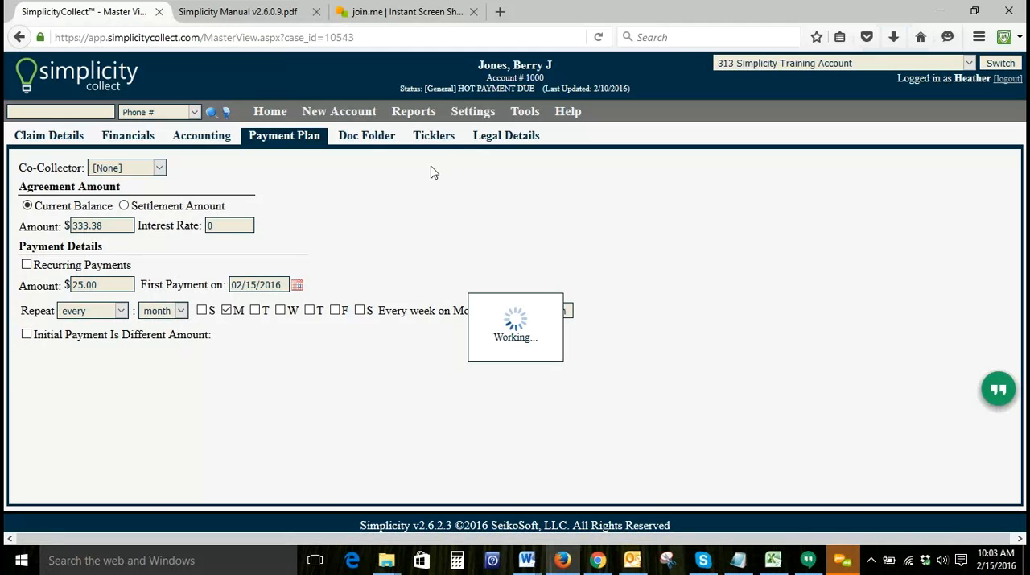
mouse_move(325, 364)
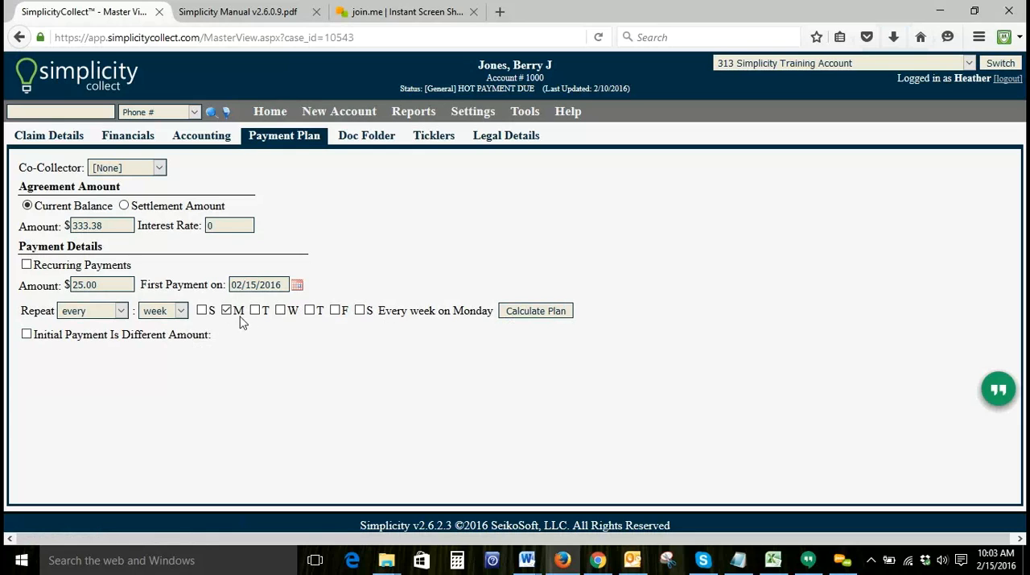
mouse_move(280, 322)
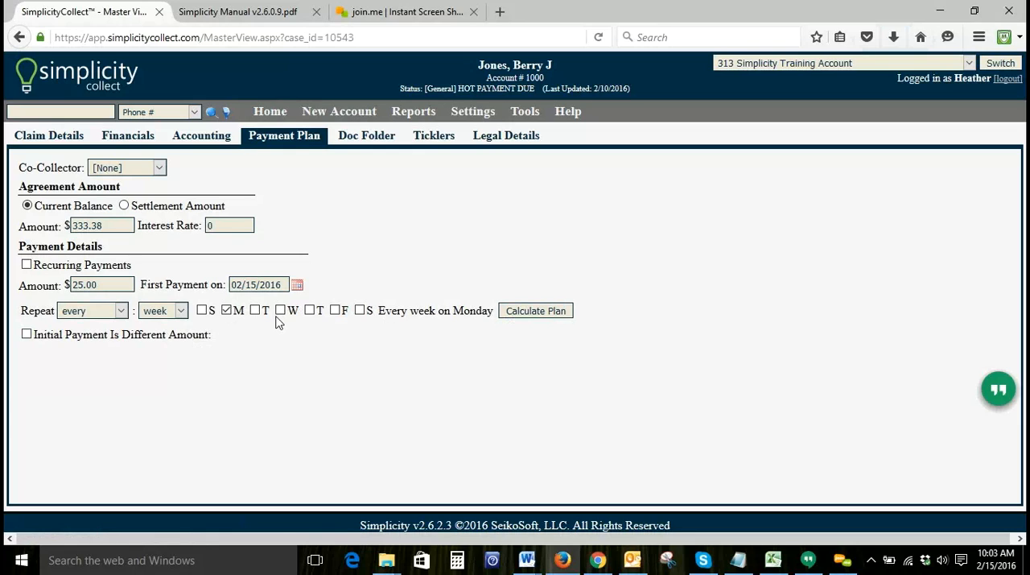
click(163, 309)
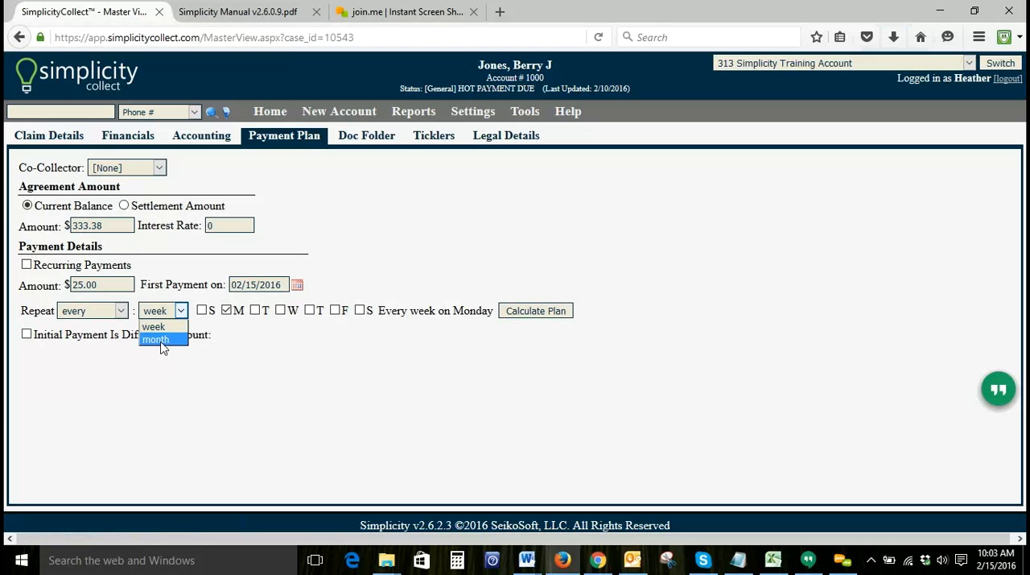
click(155, 338)
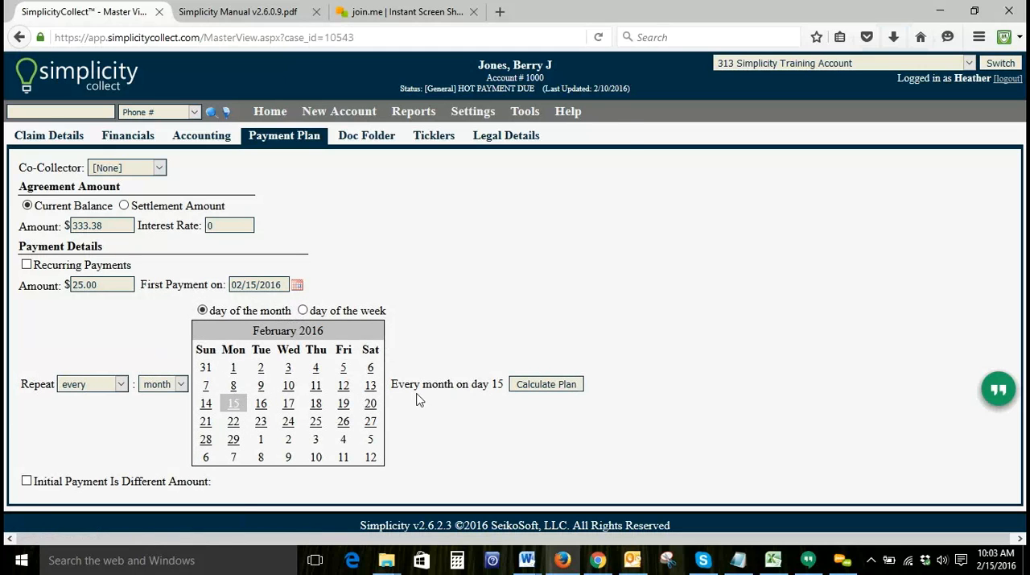
mouse_move(483, 398)
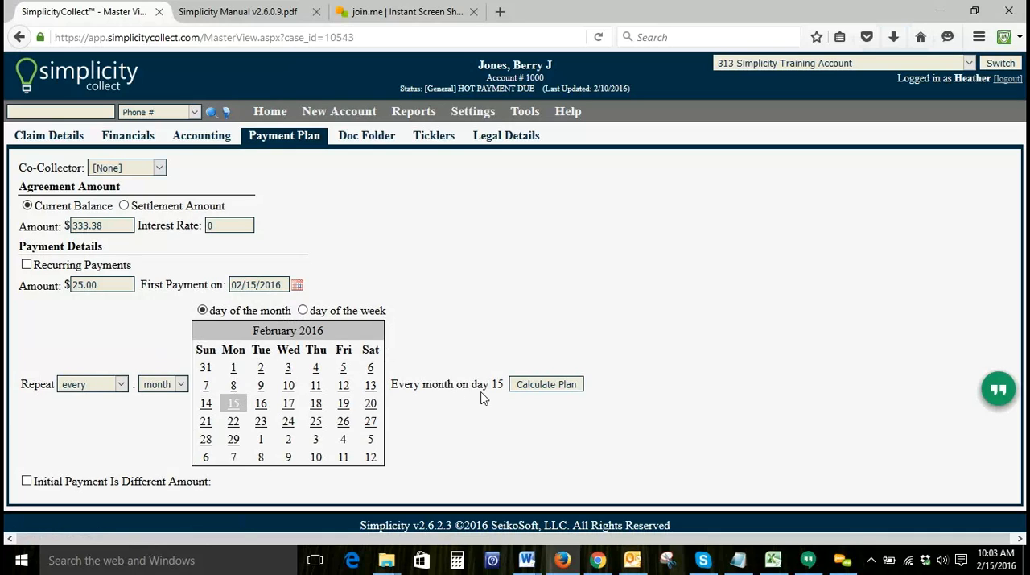
mouse_move(541, 402)
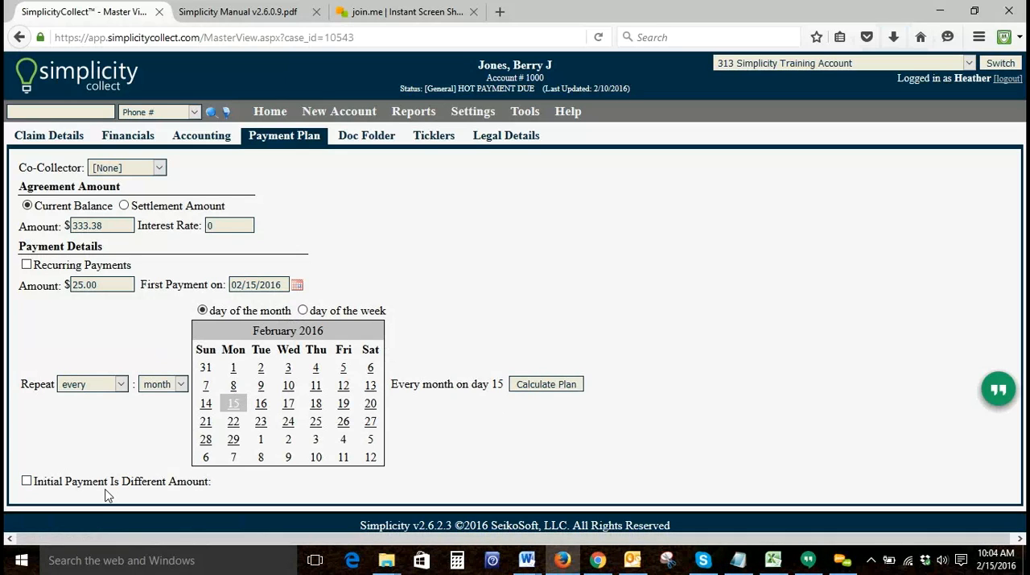
mouse_move(36, 496)
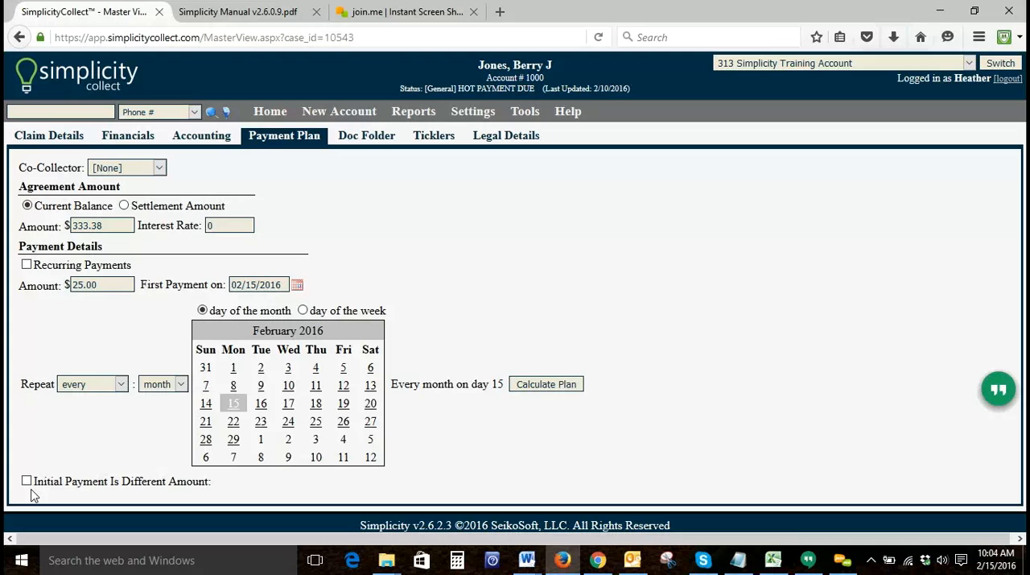
- Mark the initial payment as a different amount and enter 100.00
click(26, 480)
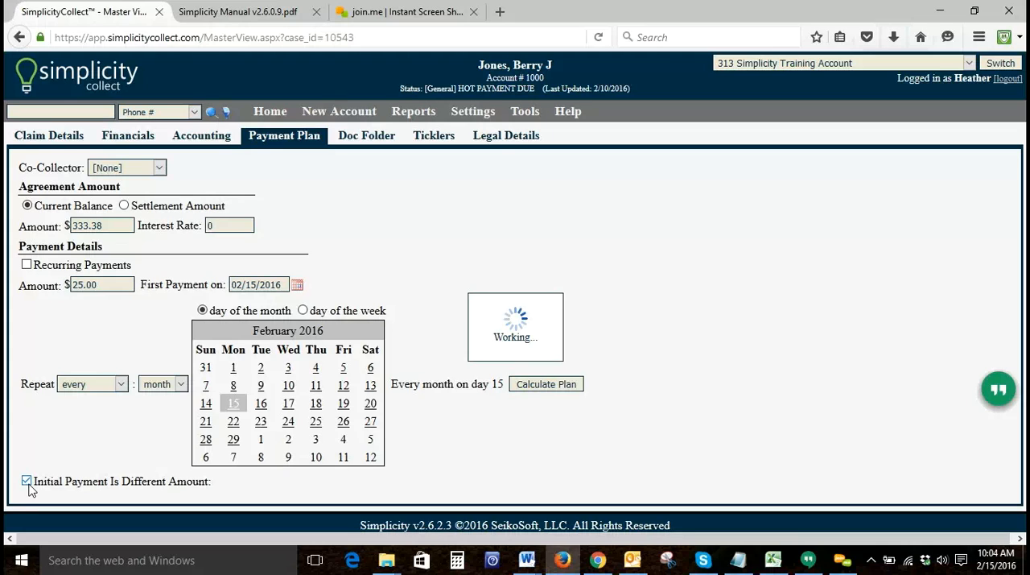
click(26, 480)
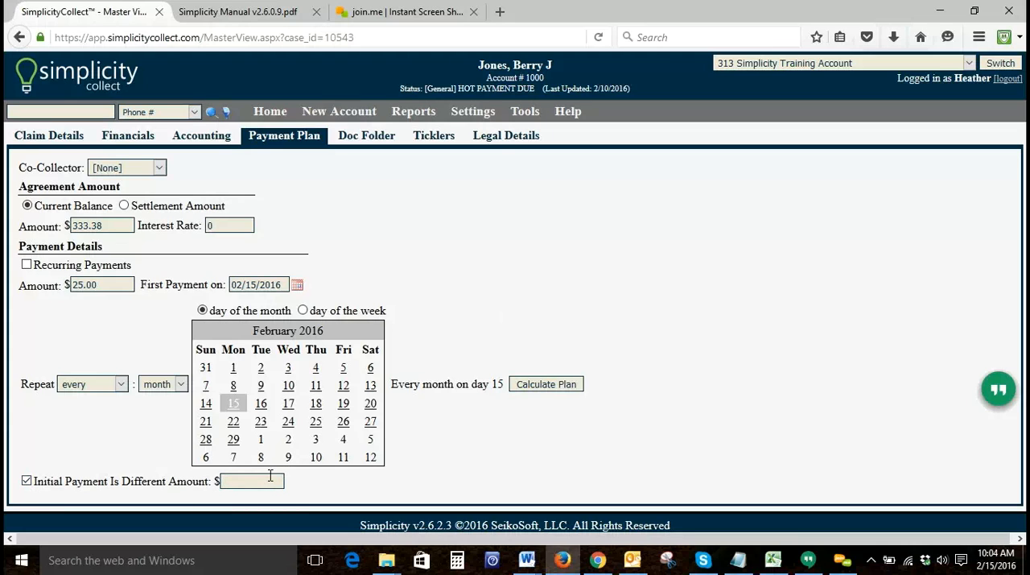
text(100.00)
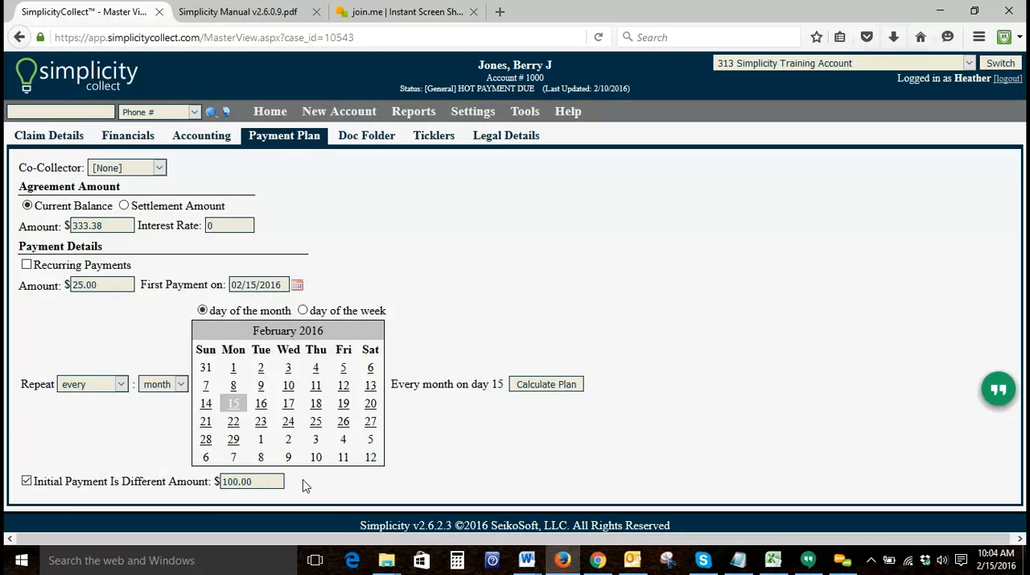
click(251, 480)
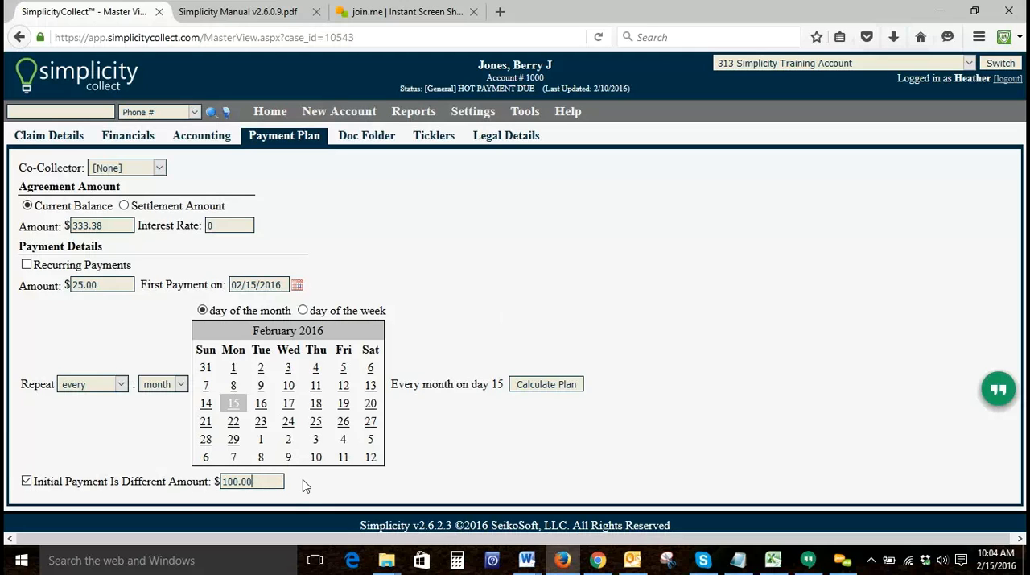
mouse_move(486, 422)
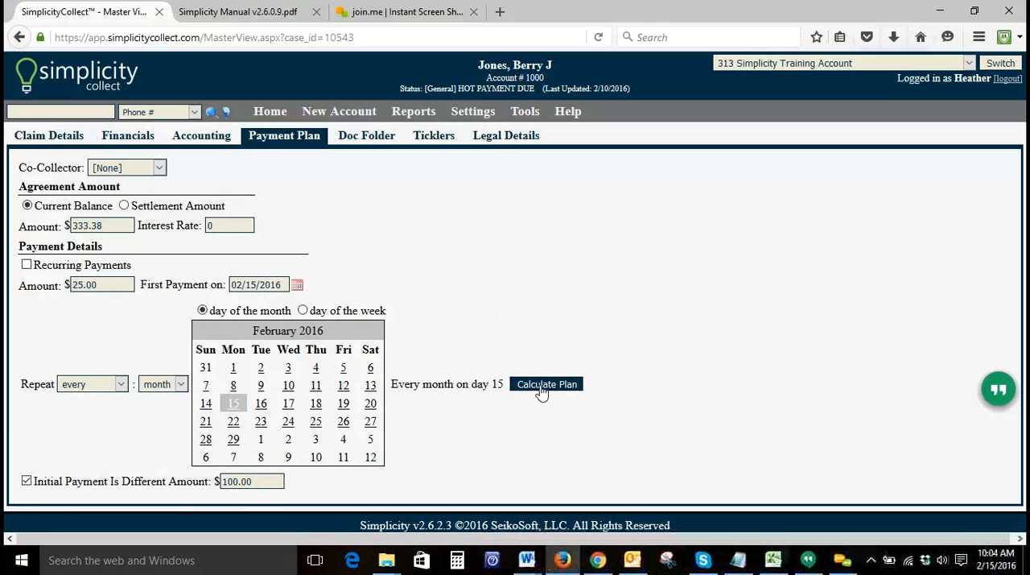
- Calculate the plan: 11 payments with a last payment of $8.38 on 12/15/2016
click(547, 384)
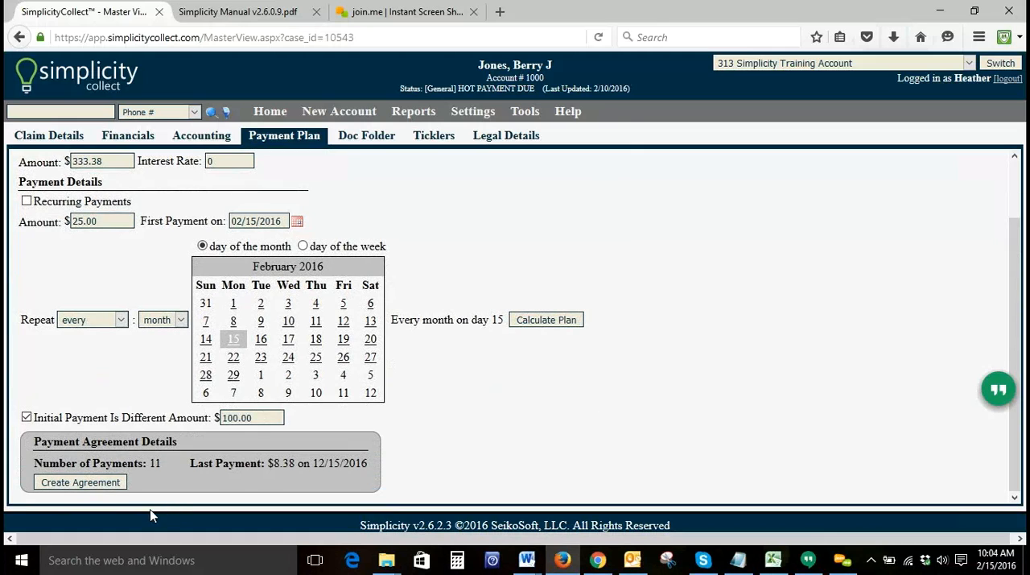
mouse_move(36, 470)
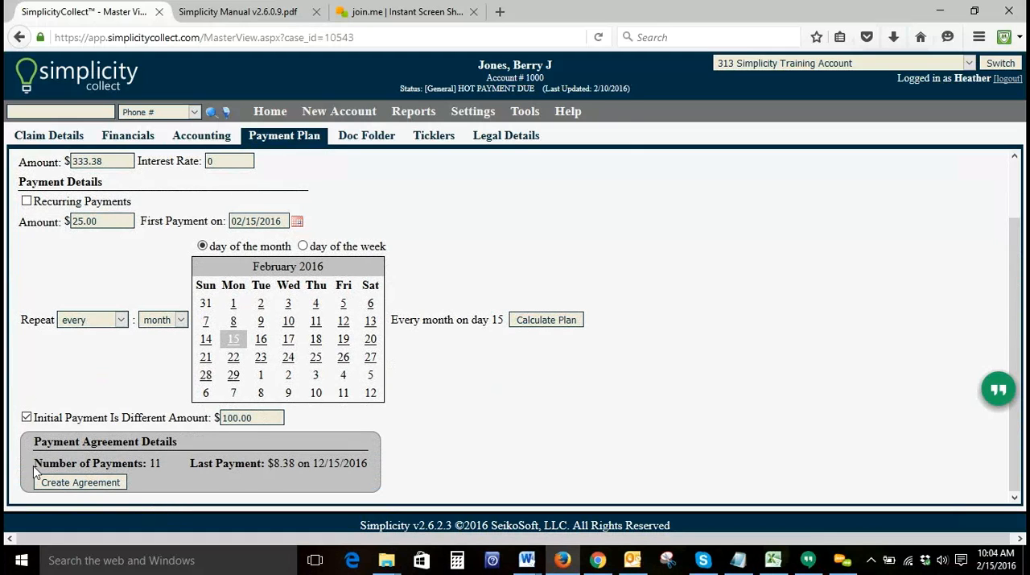
mouse_move(199, 474)
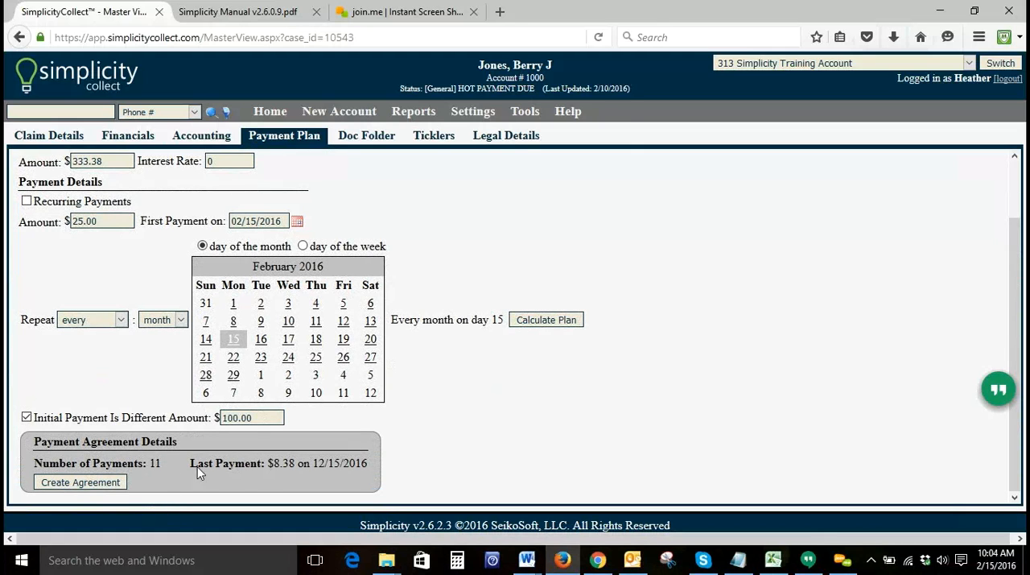
mouse_move(277, 480)
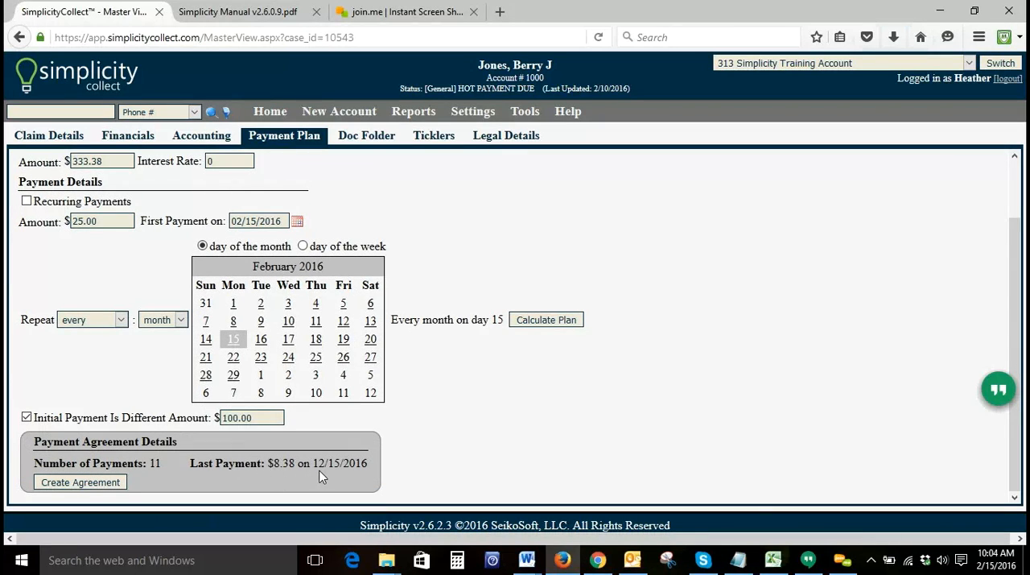
mouse_move(345, 480)
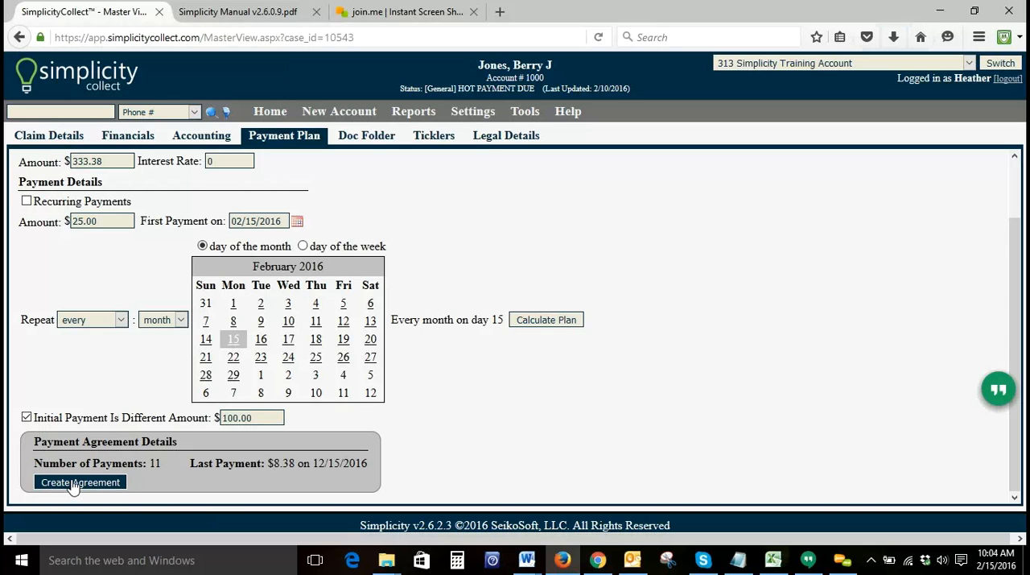
- Create the agreement and review its 11 installments from $100.00 on 2-15-2016 to $8.38 on 12-15-2016
click(81, 481)
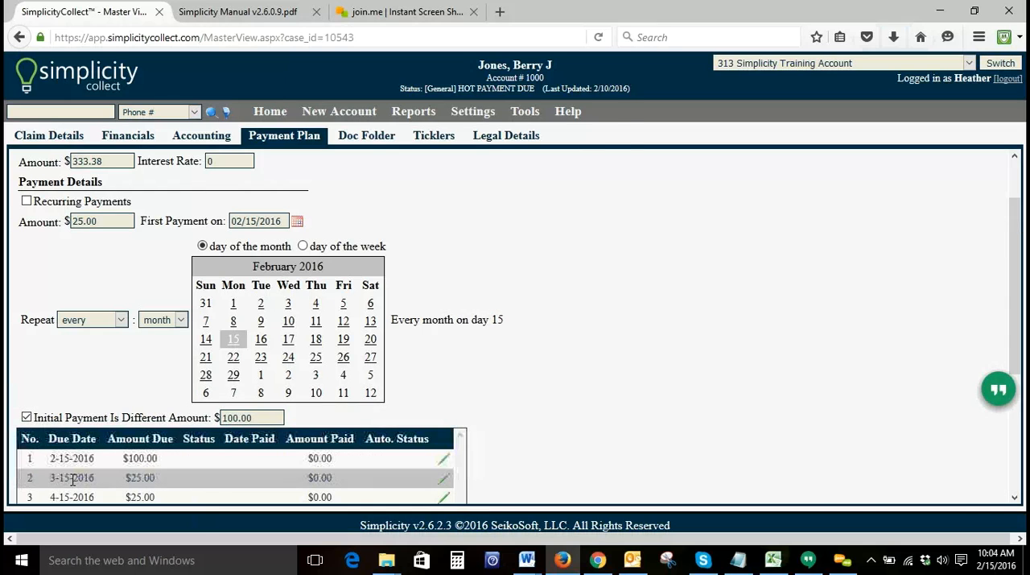
scroll(down, 3)
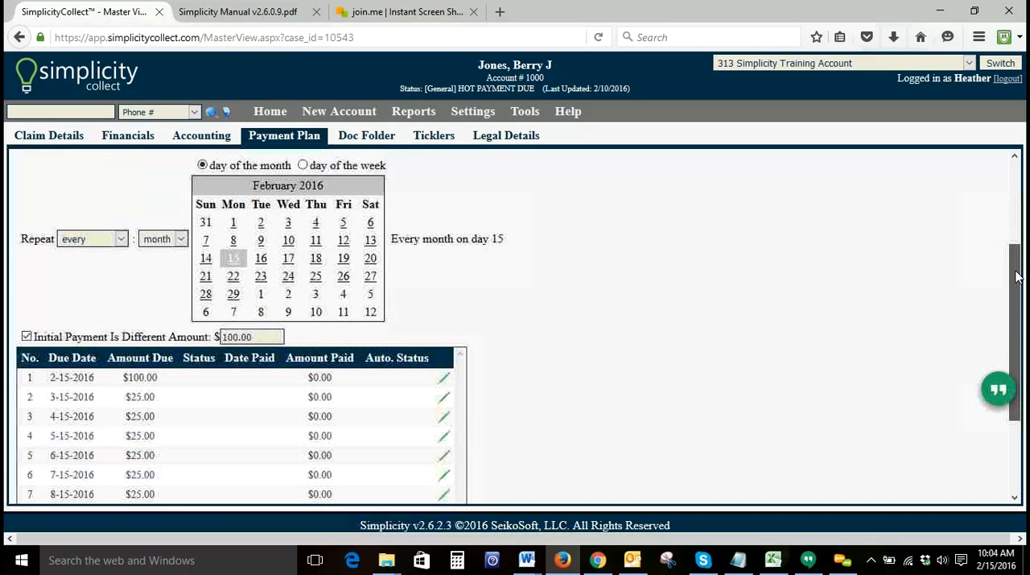
scroll(down, 3)
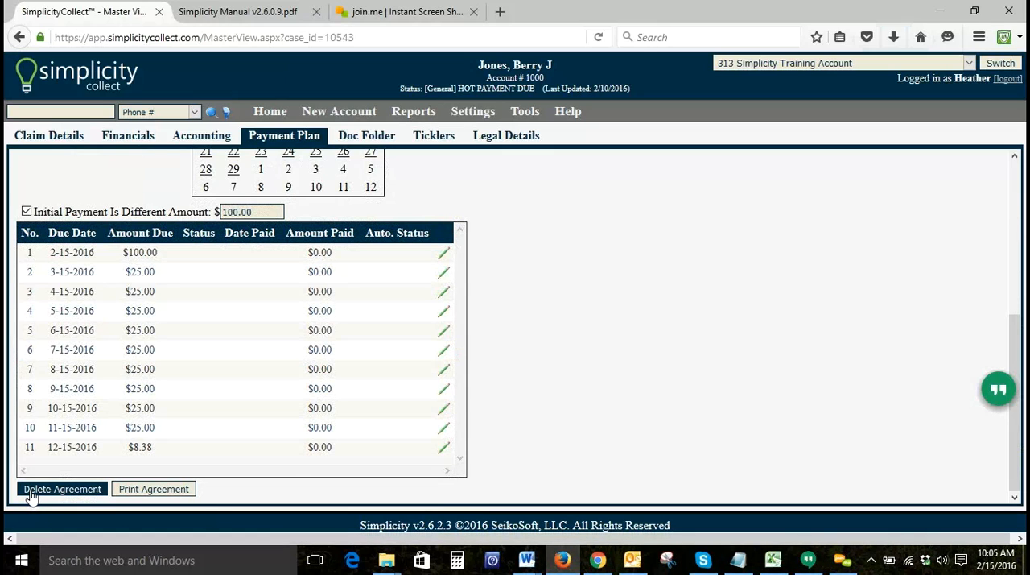
mouse_move(35, 494)
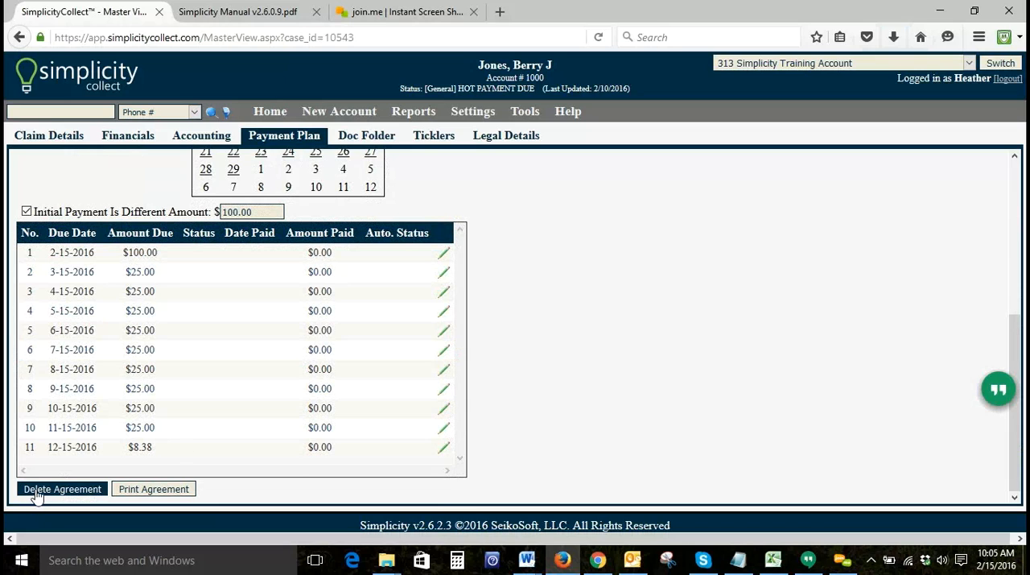
mouse_move(445, 251)
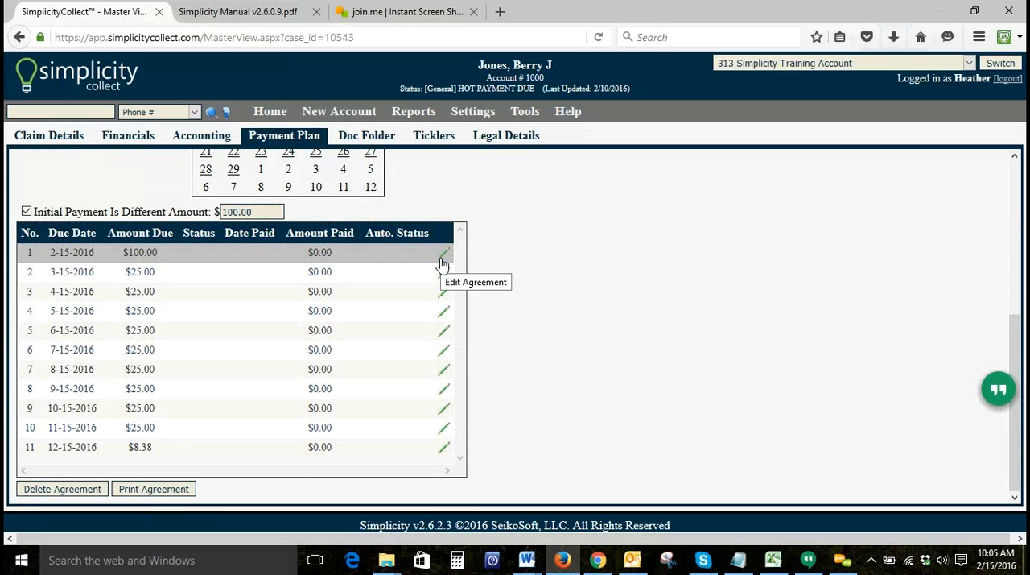
mouse_move(153, 495)
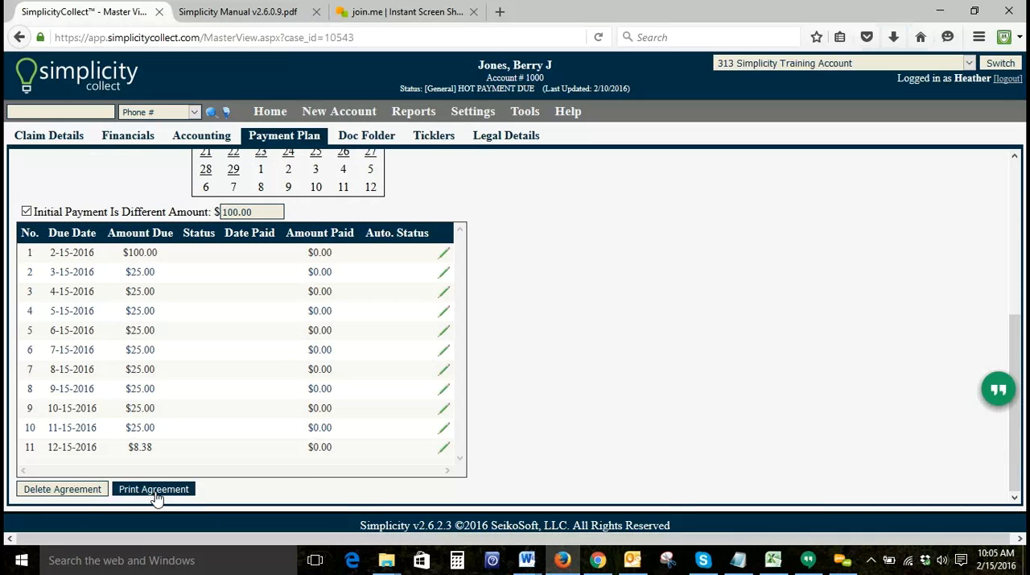
mouse_move(567, 377)
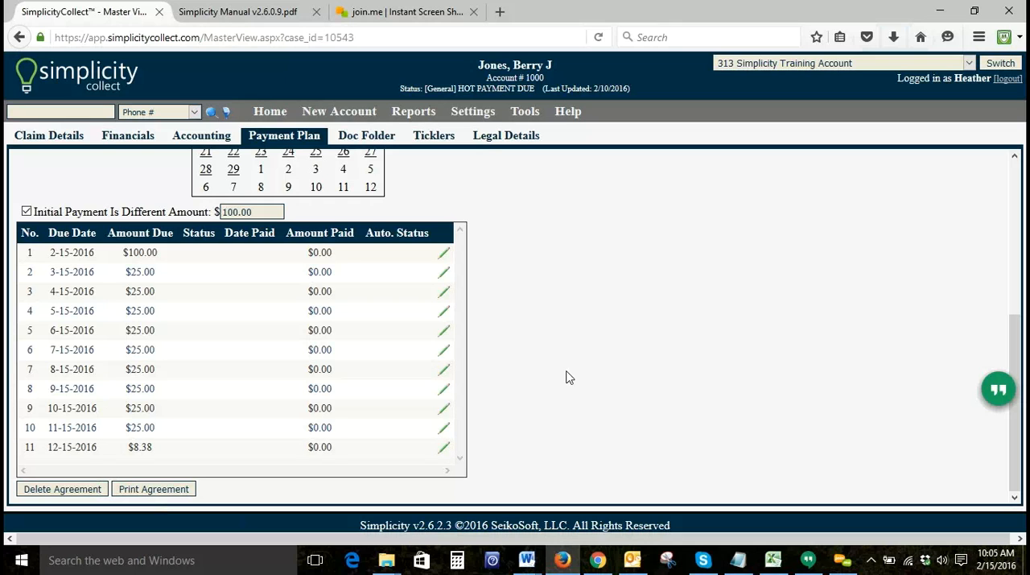
mouse_move(1020, 293)
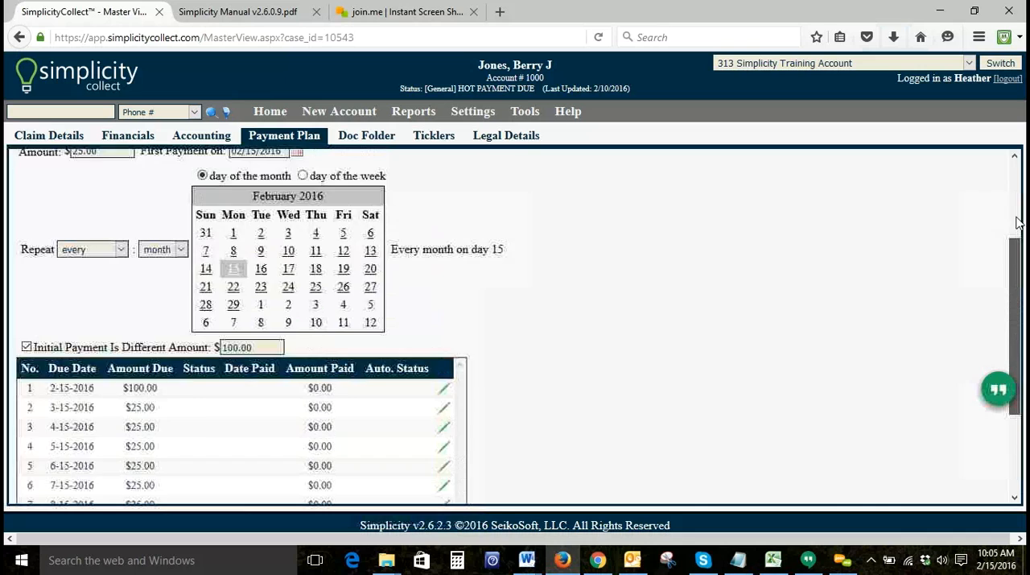
- On Financials, choose Payment - Cash as the transaction type with amount 100.00
click(127, 136)
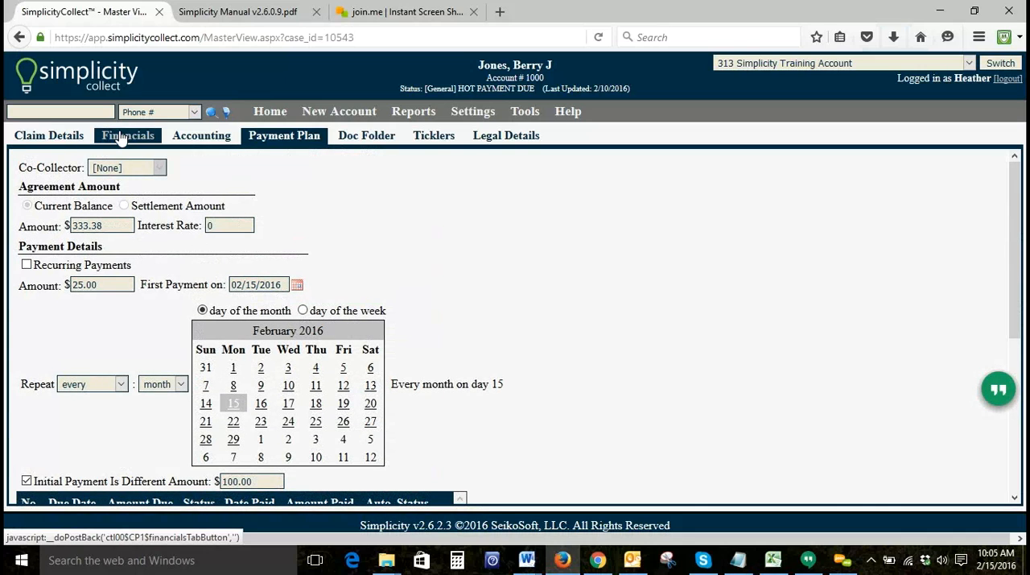
click(127, 135)
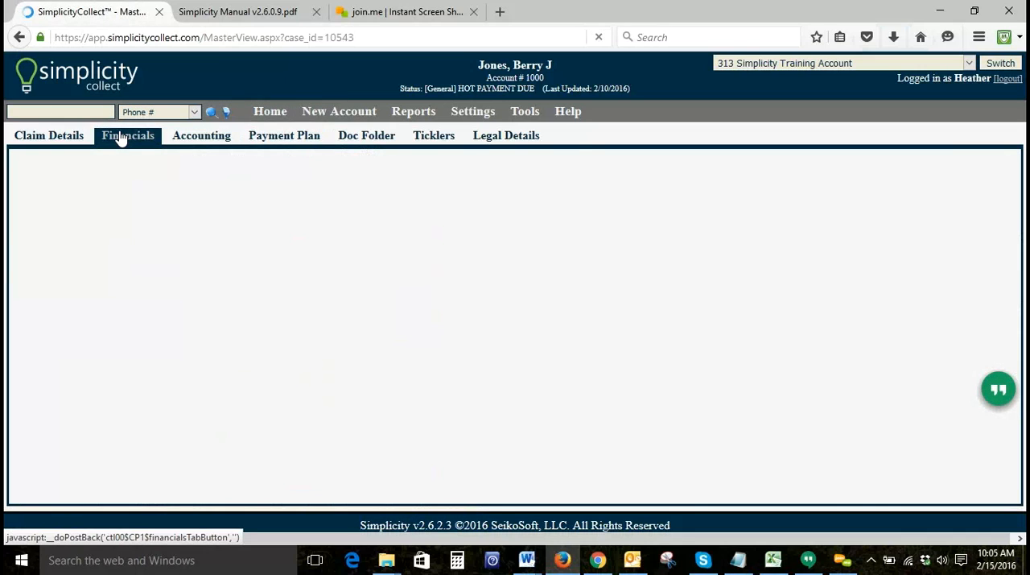
click(127, 135)
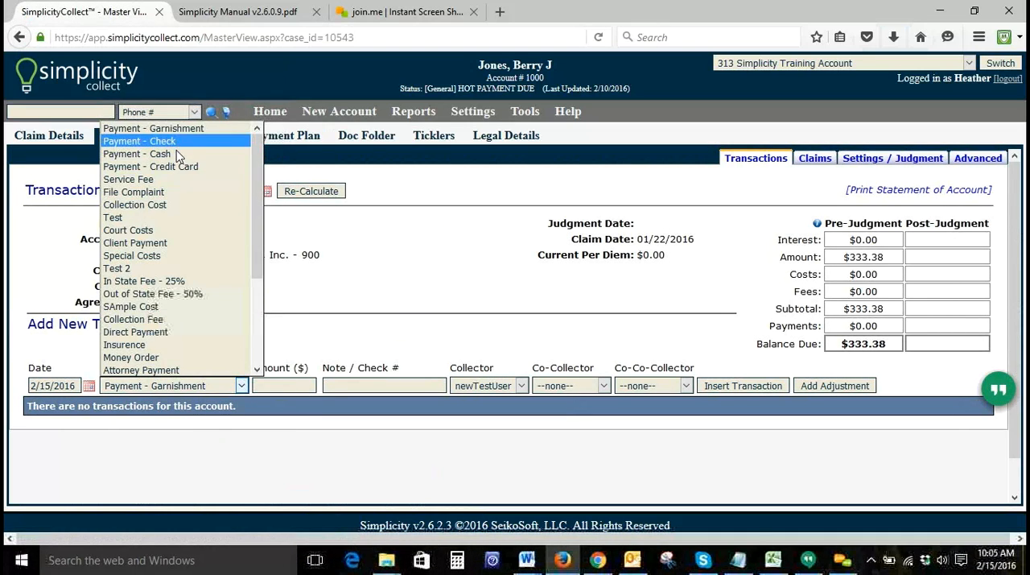
click(137, 155)
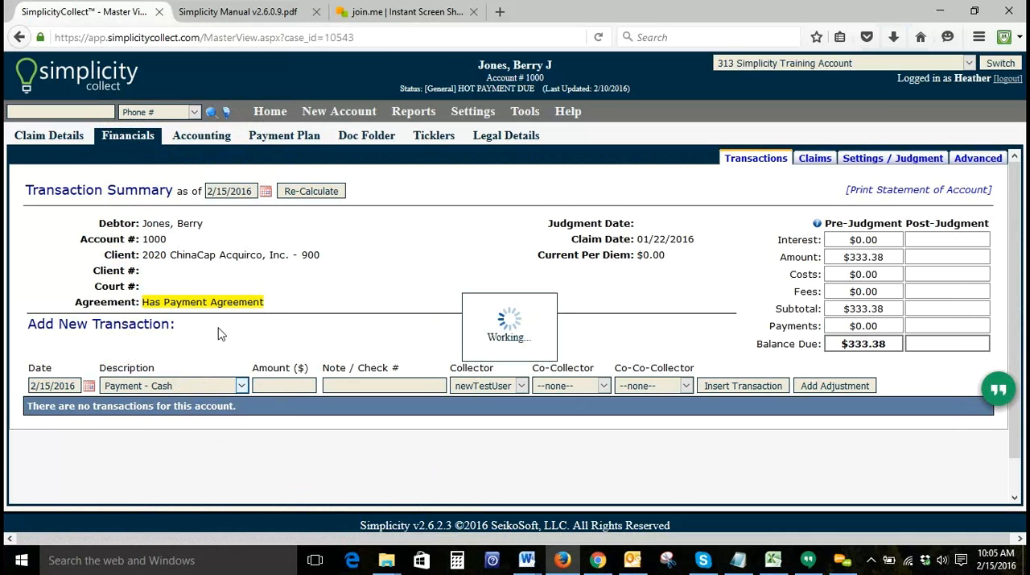
text(1)
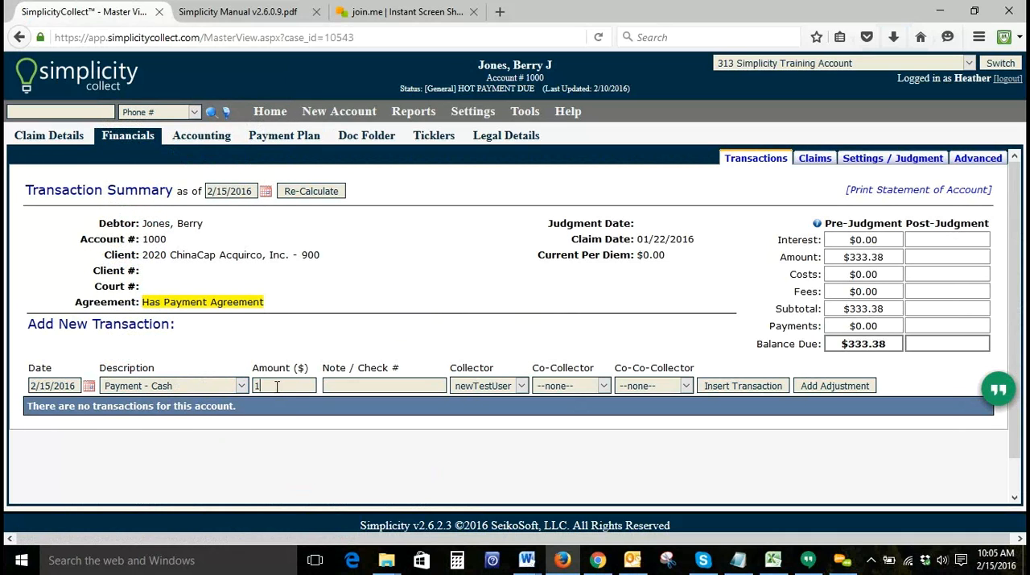
text(00.00)
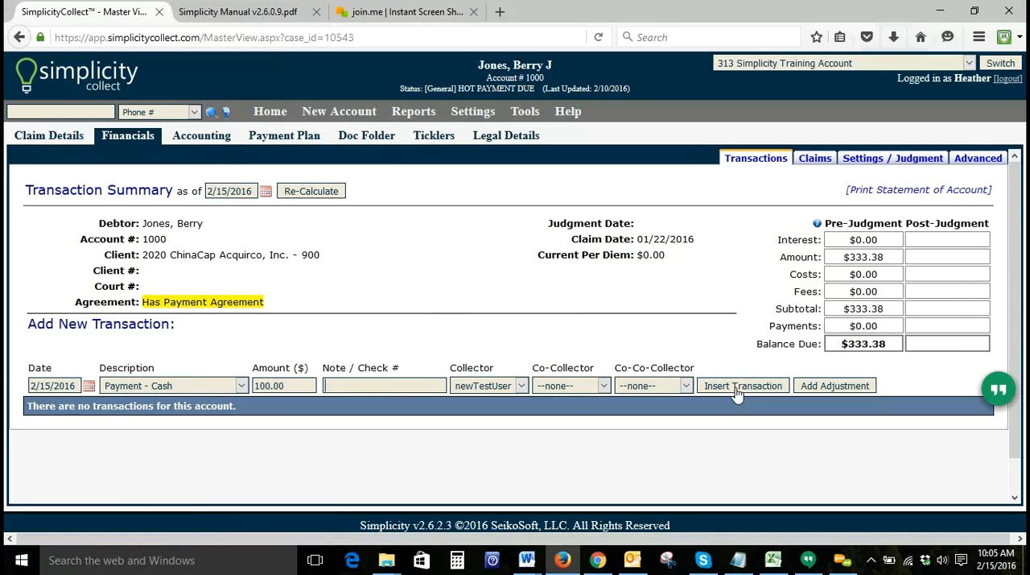
- Insert the $100.00 payment and skip electronic processing, leaving $233.38 due
click(744, 384)
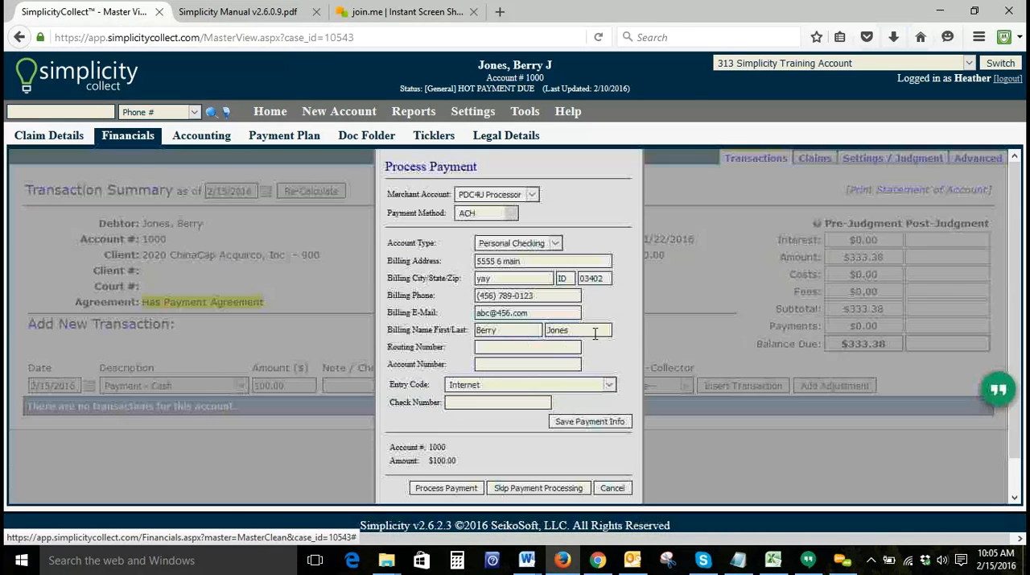
click(537, 488)
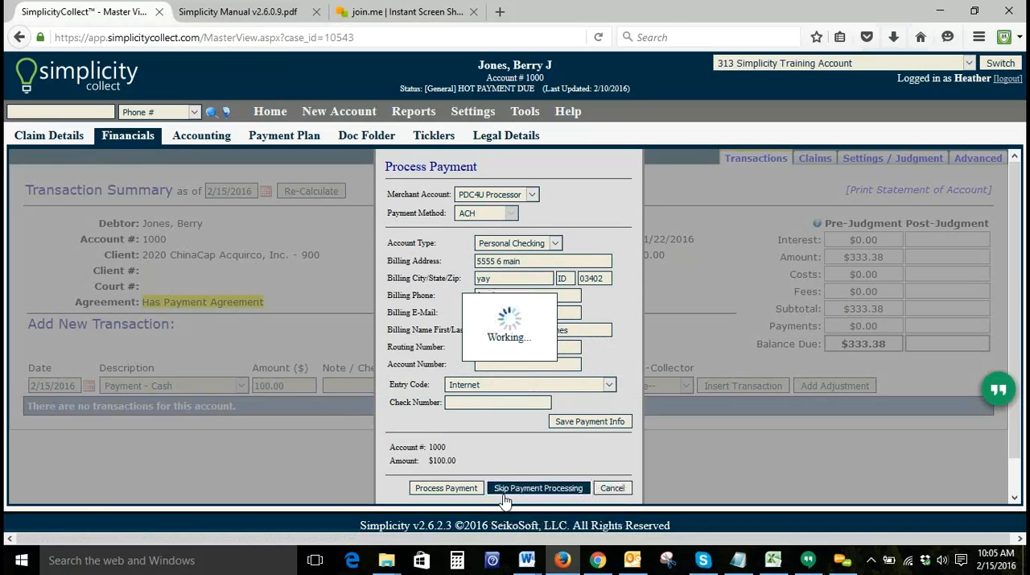
click(538, 487)
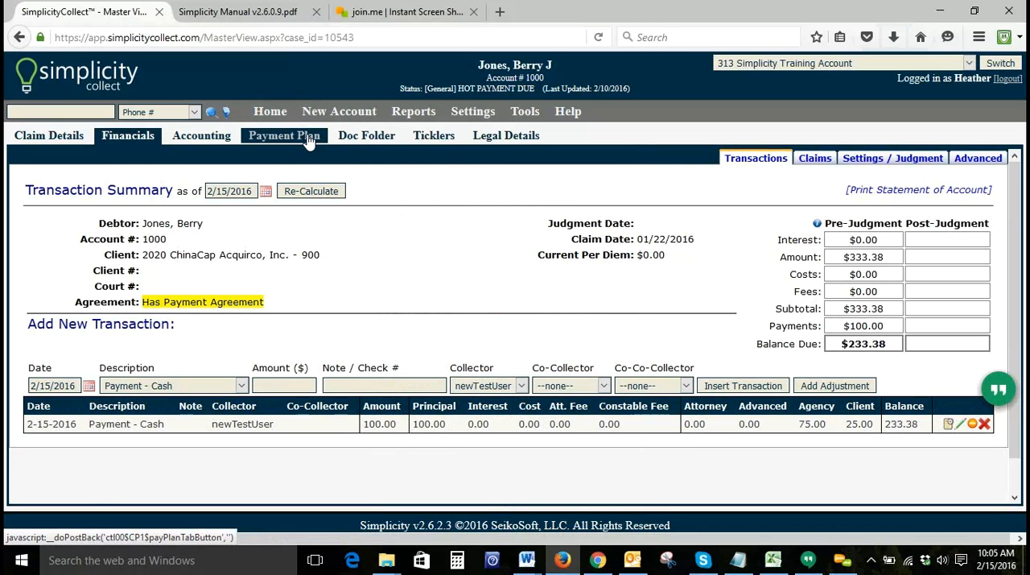
click(283, 135)
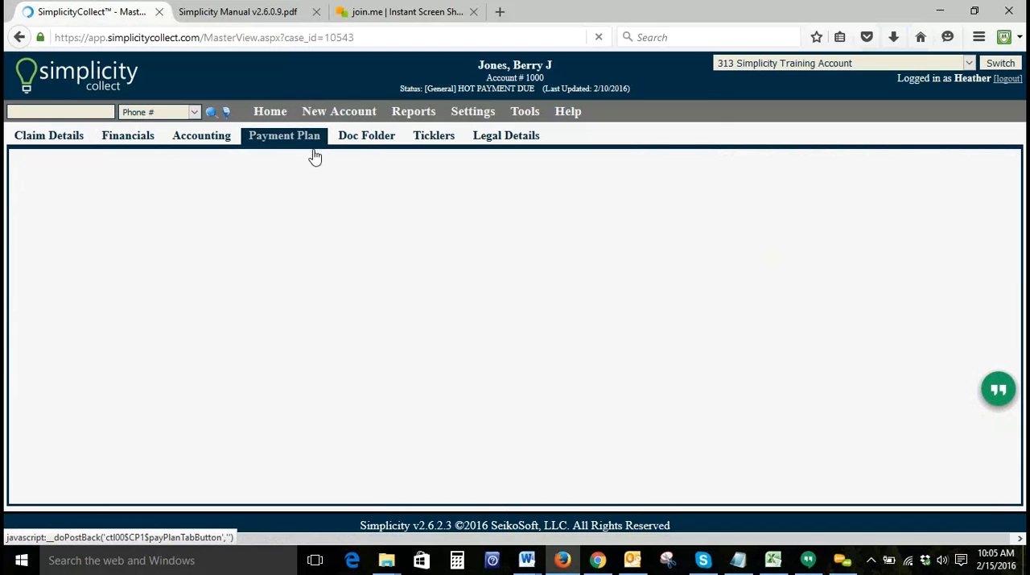
click(283, 136)
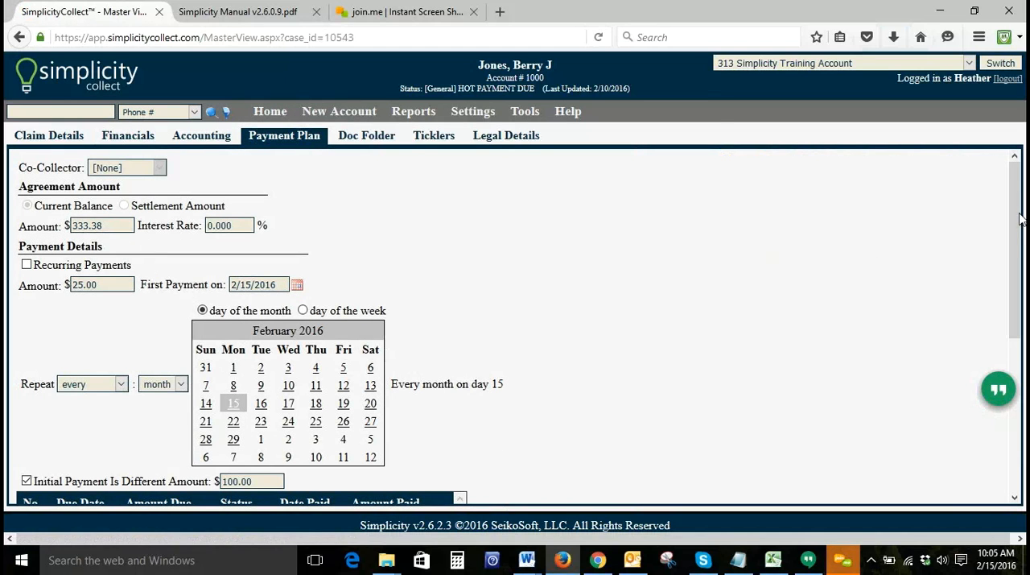
mouse_move(888, 283)
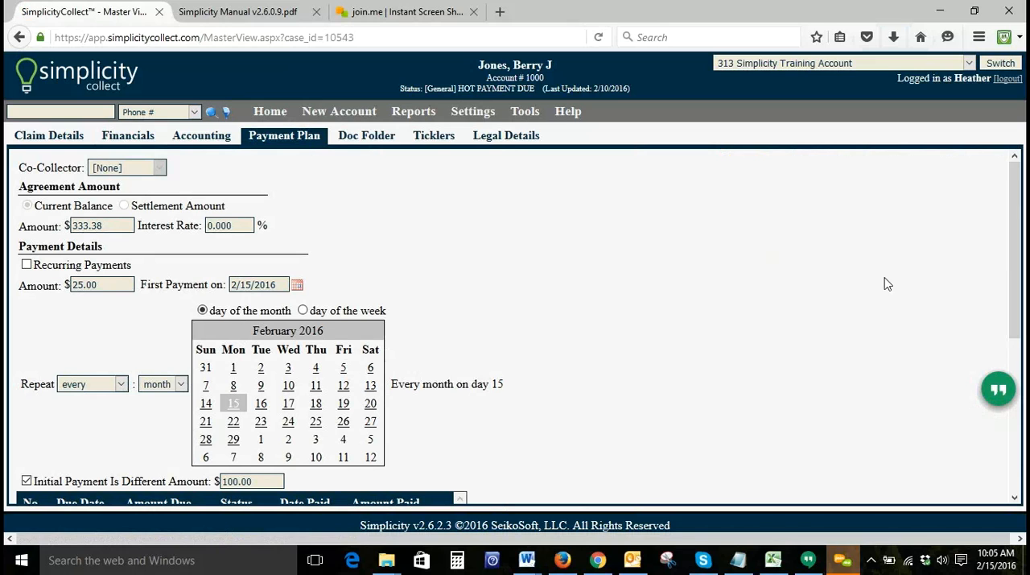
scroll(down, 3)
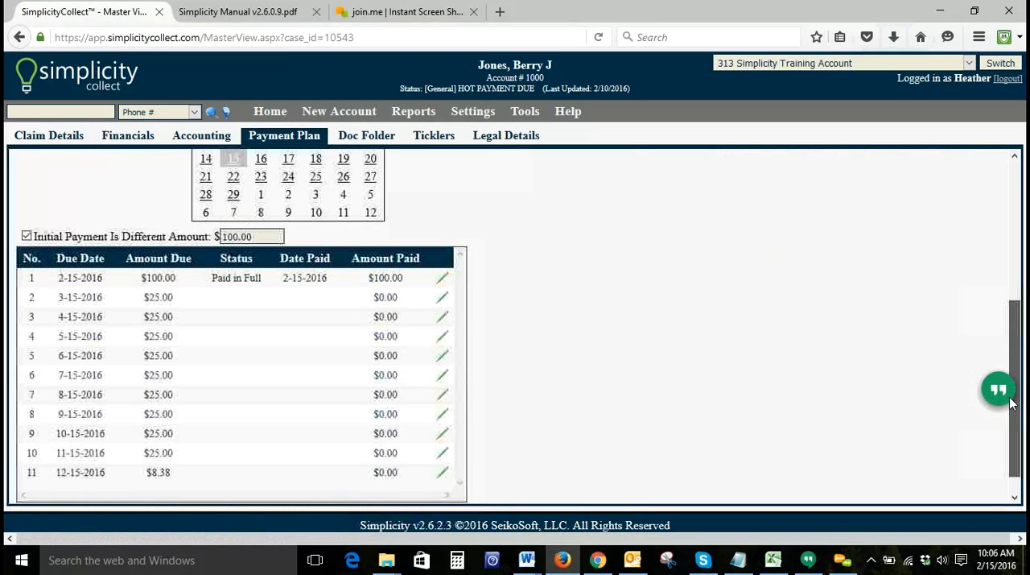
scroll(down, 3)
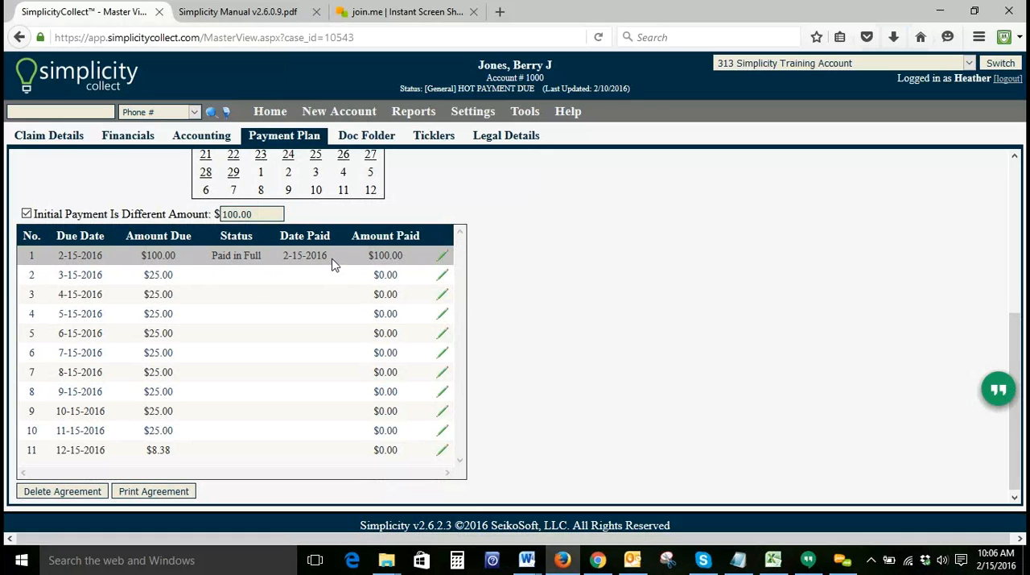
mouse_move(169, 254)
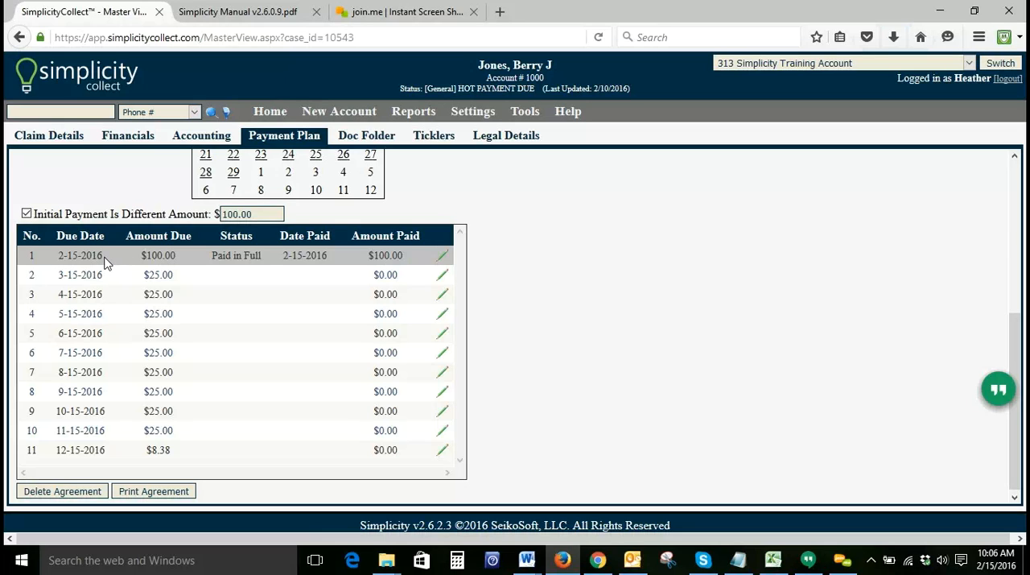
mouse_move(128, 135)
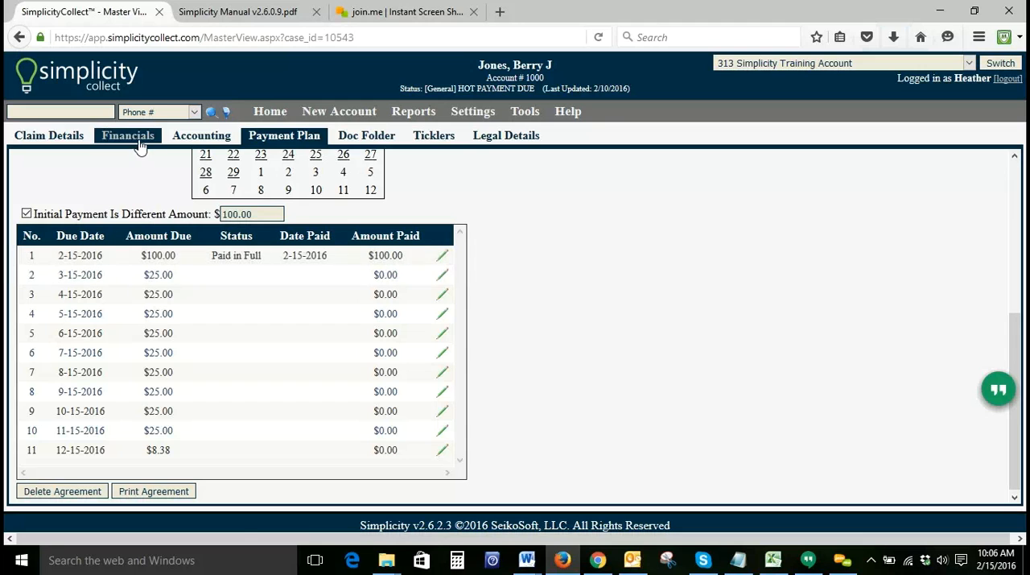
click(127, 135)
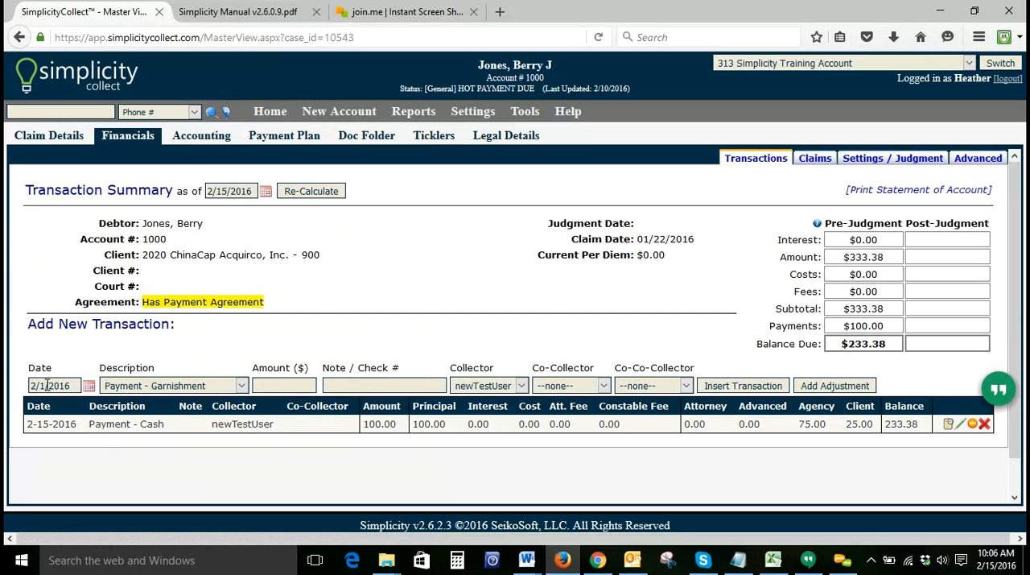
- Insert a $25.00 Payment - Cash transaction without electronic processing, leaving $208.38 due
click(242, 385)
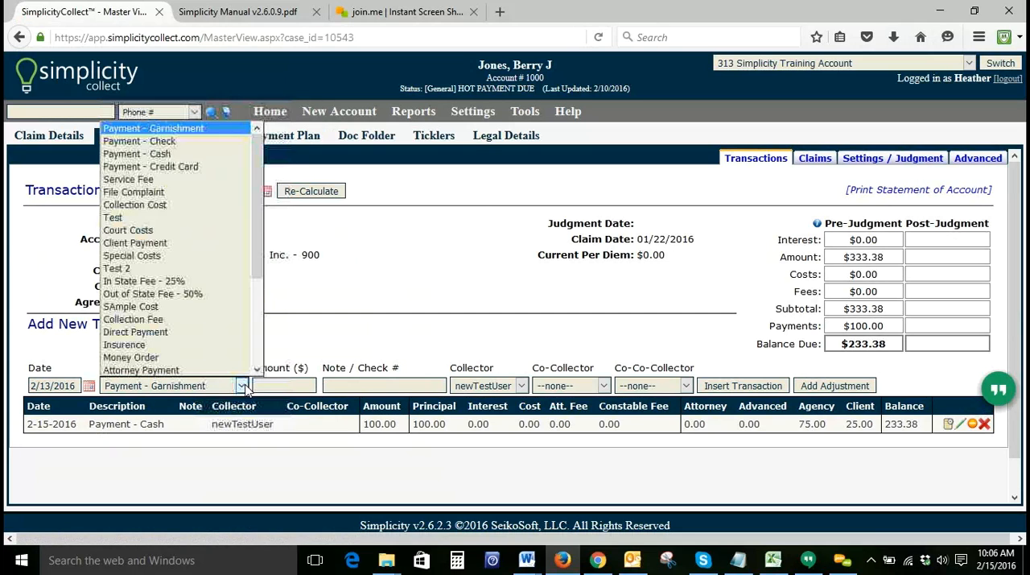
click(137, 155)
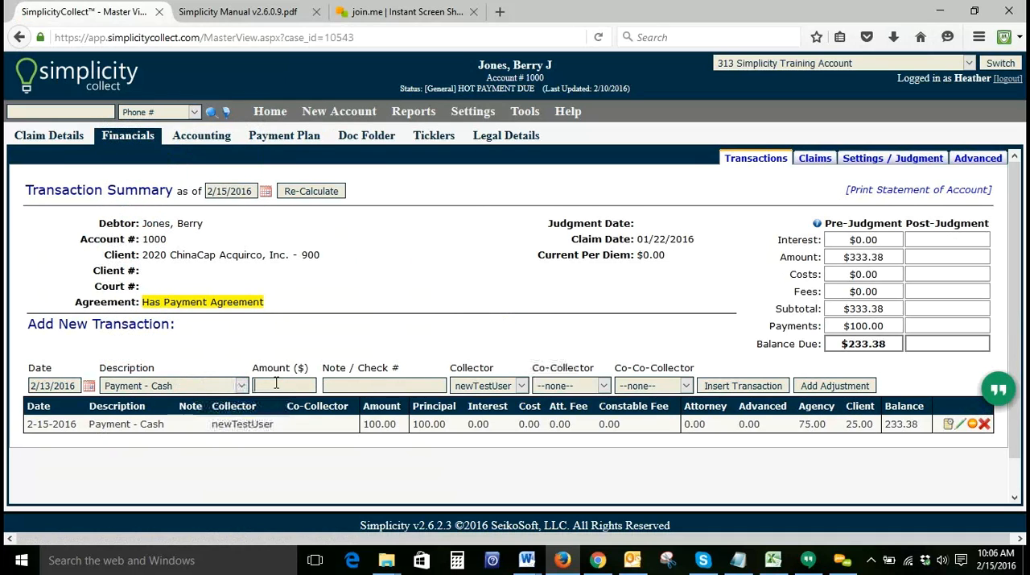
text(25.00)
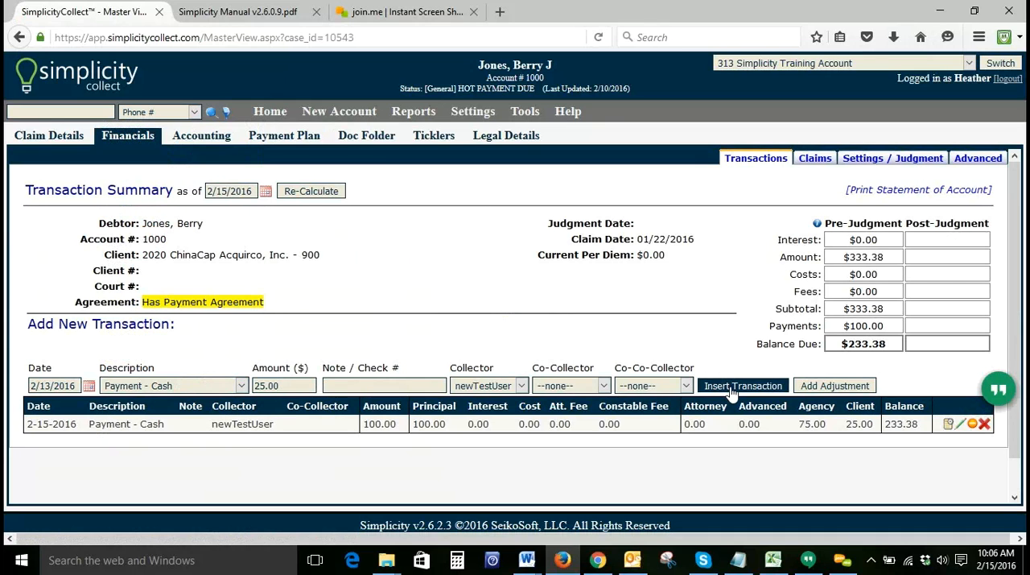
click(743, 384)
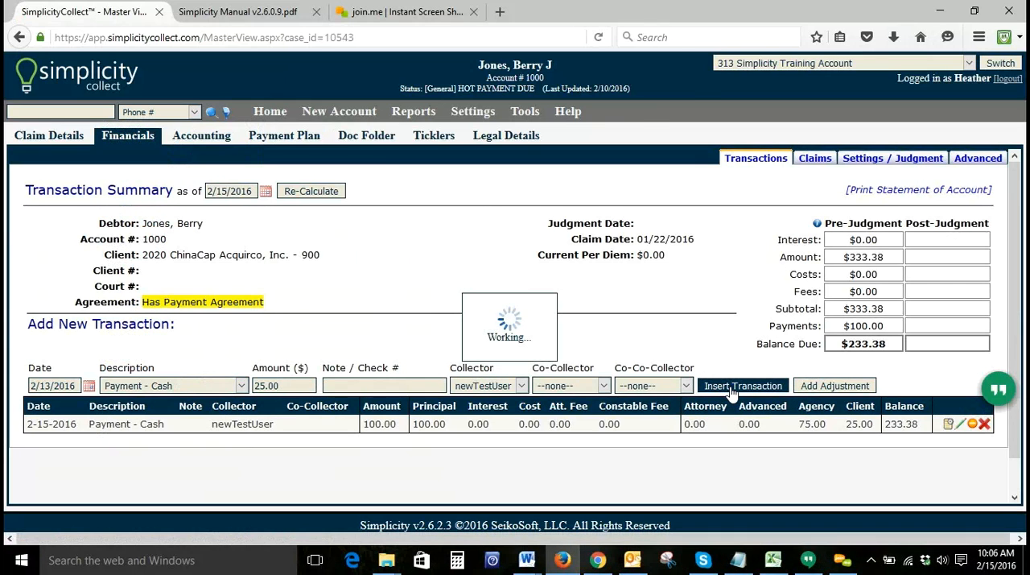
click(742, 384)
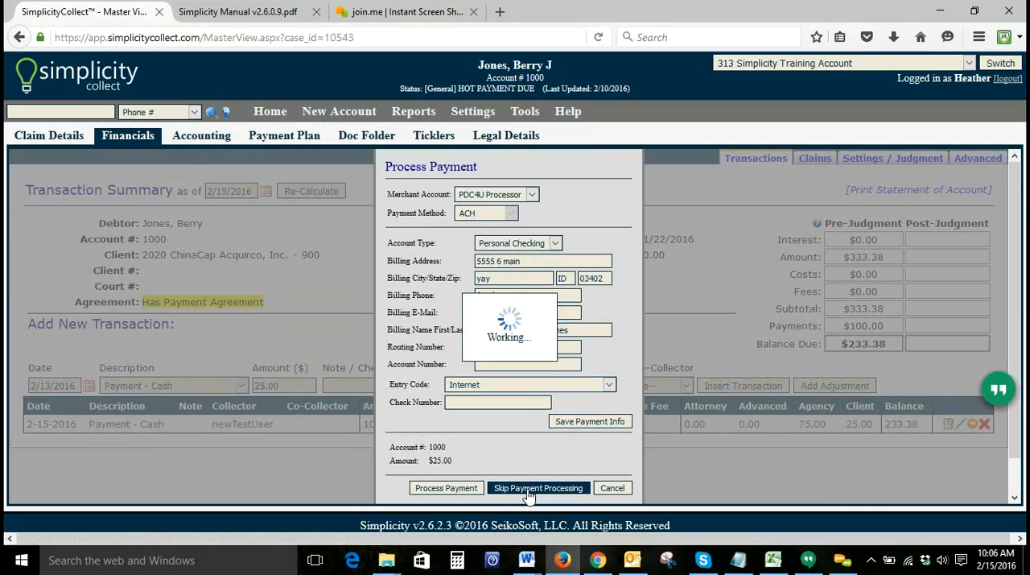
click(538, 487)
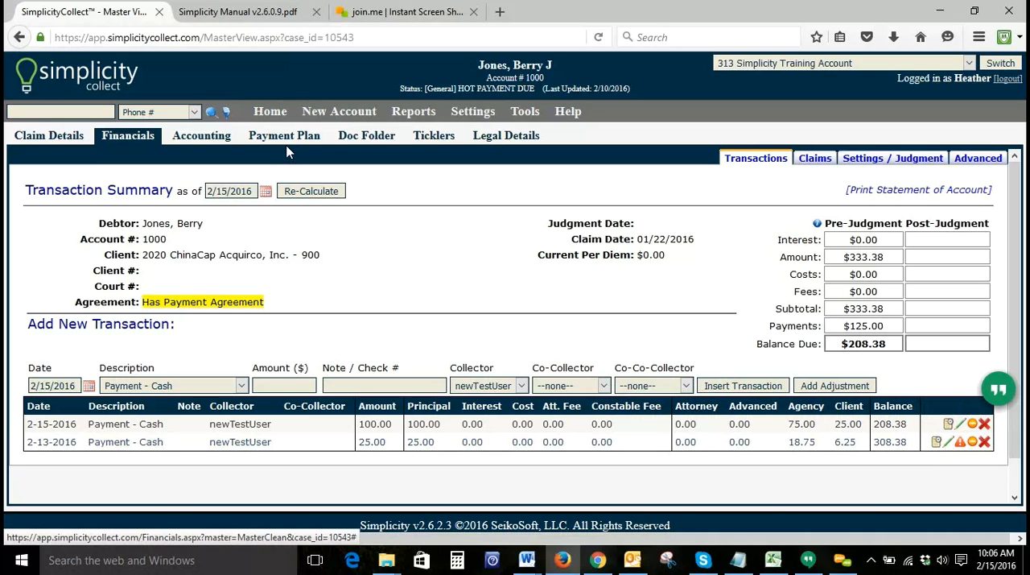
- Review the installment schedule, where installment 1 reads Paid in Full for $100.00
click(284, 135)
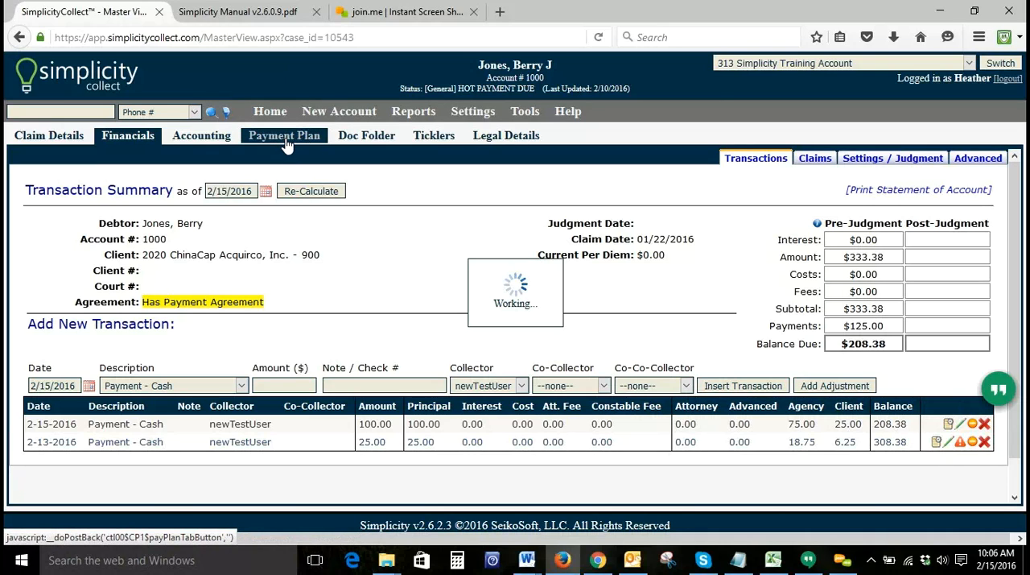
click(284, 135)
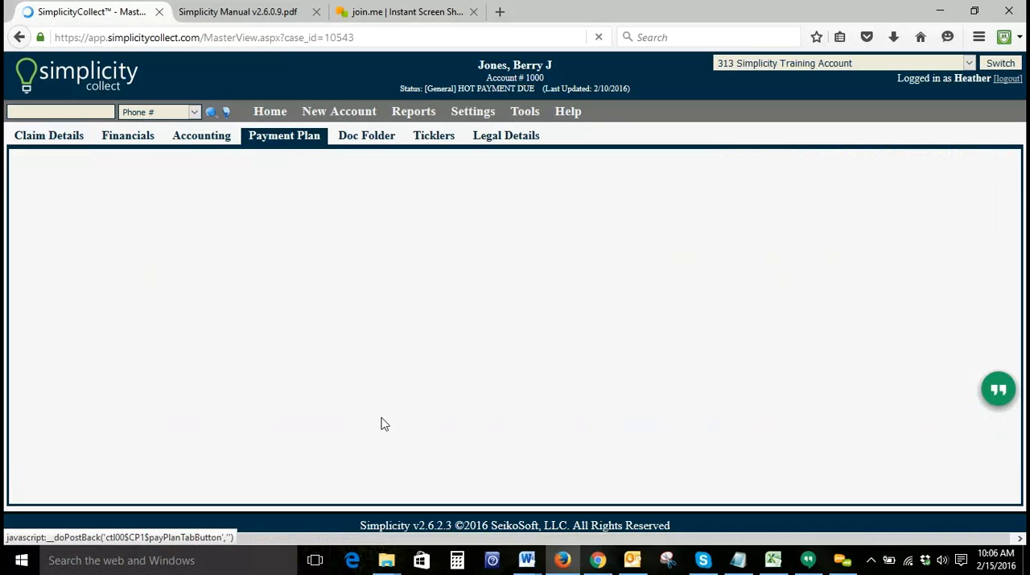
click(283, 135)
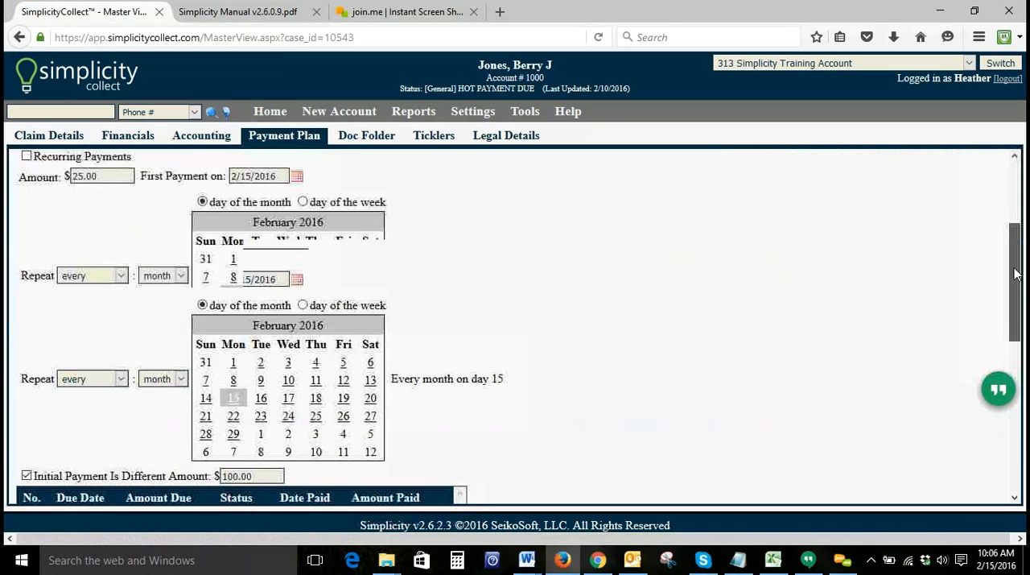
scroll(down, 3)
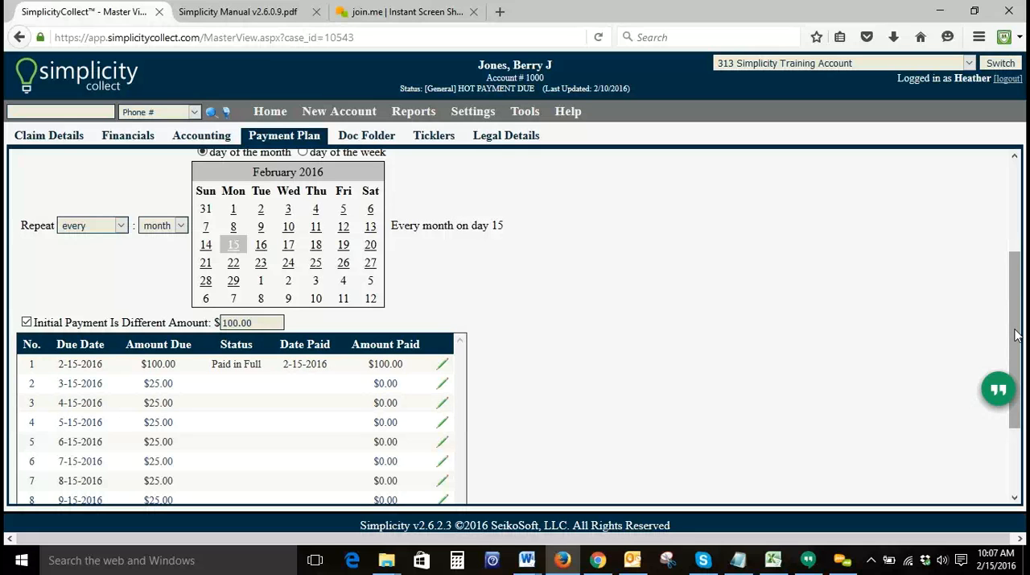
scroll(down, 3)
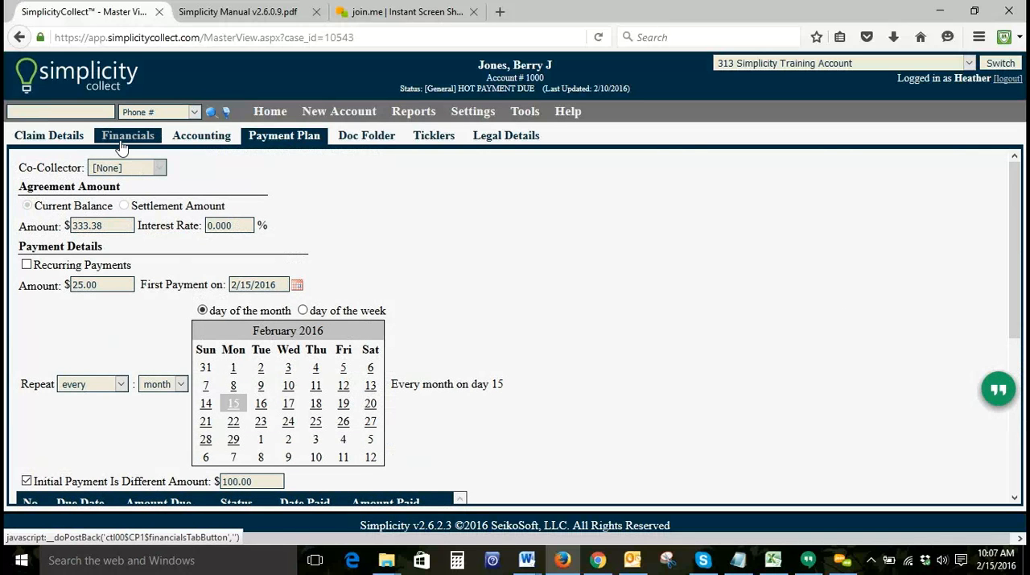
- Add a $25.00 Payment - Cash transaction in Financials and skip automatic payment setup
click(127, 135)
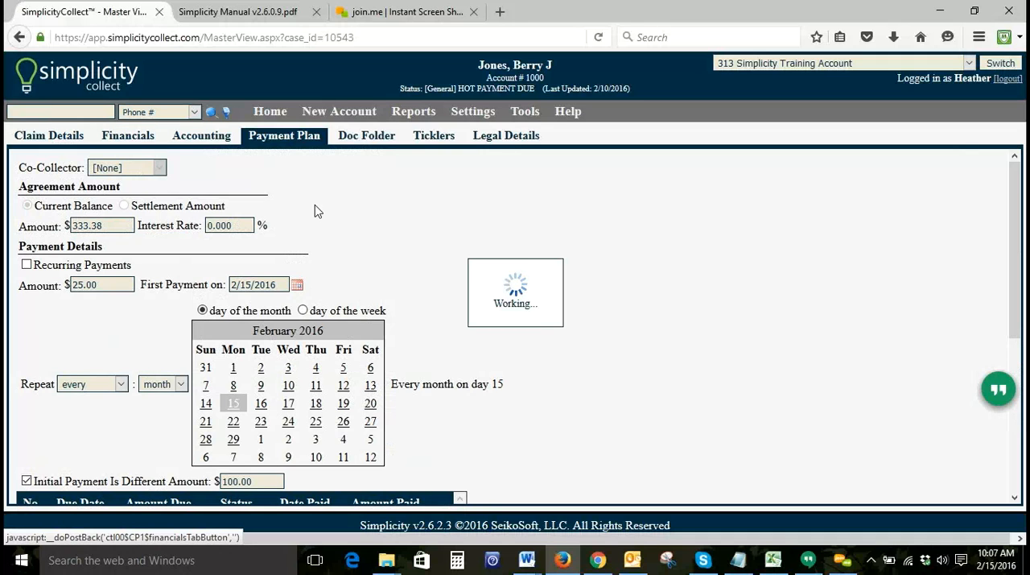
click(127, 135)
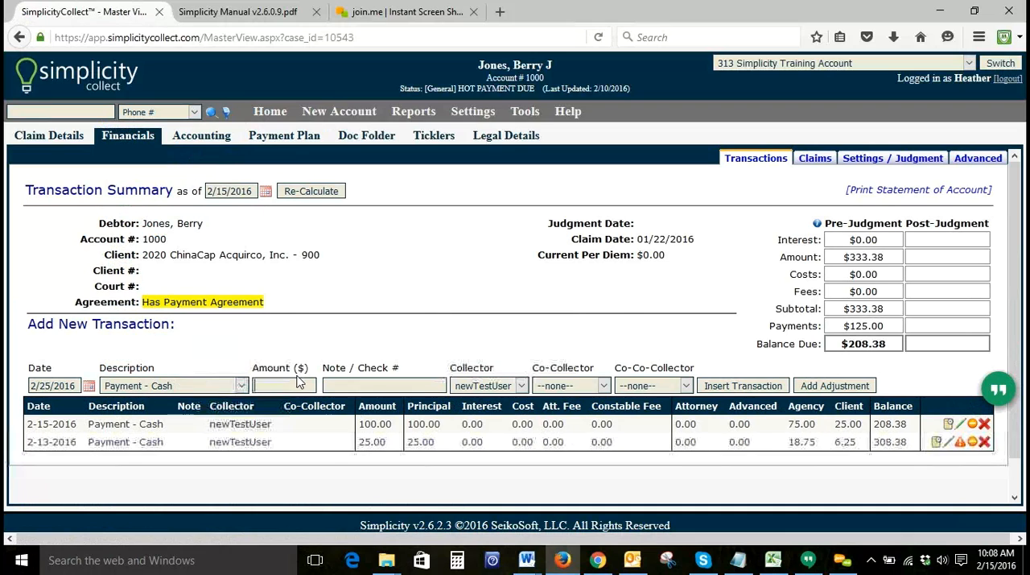
text(2)
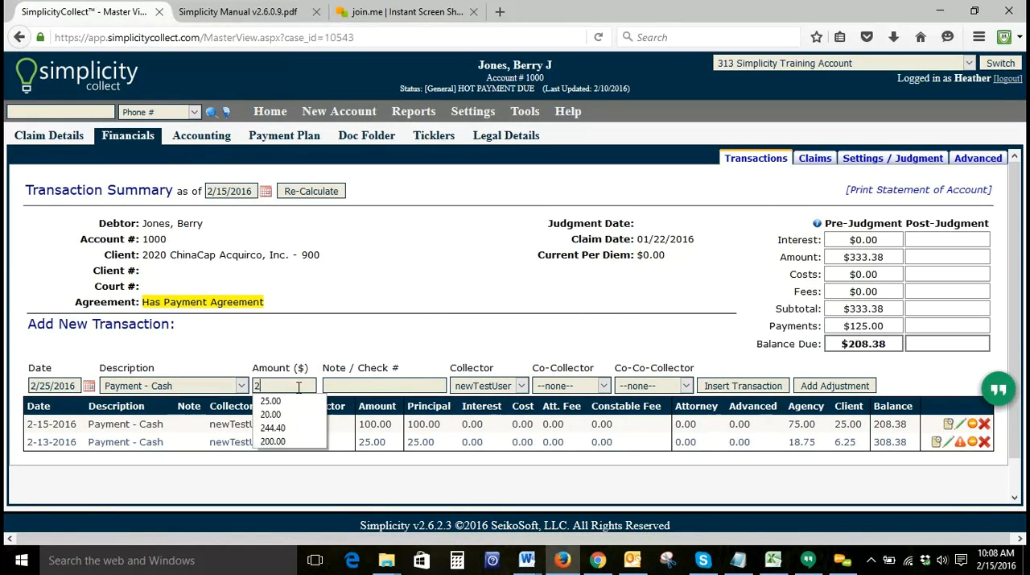
click(270, 412)
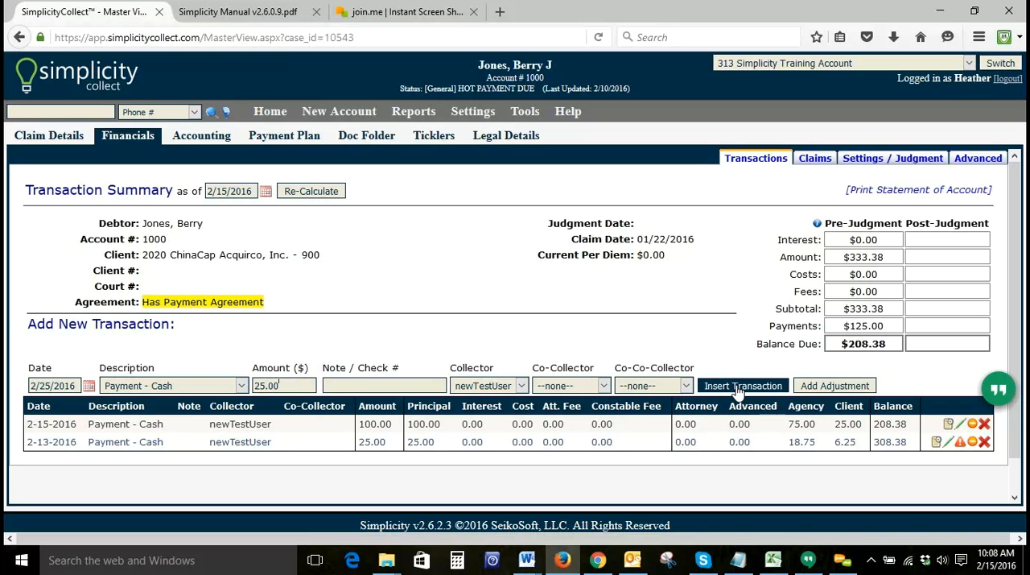
click(742, 385)
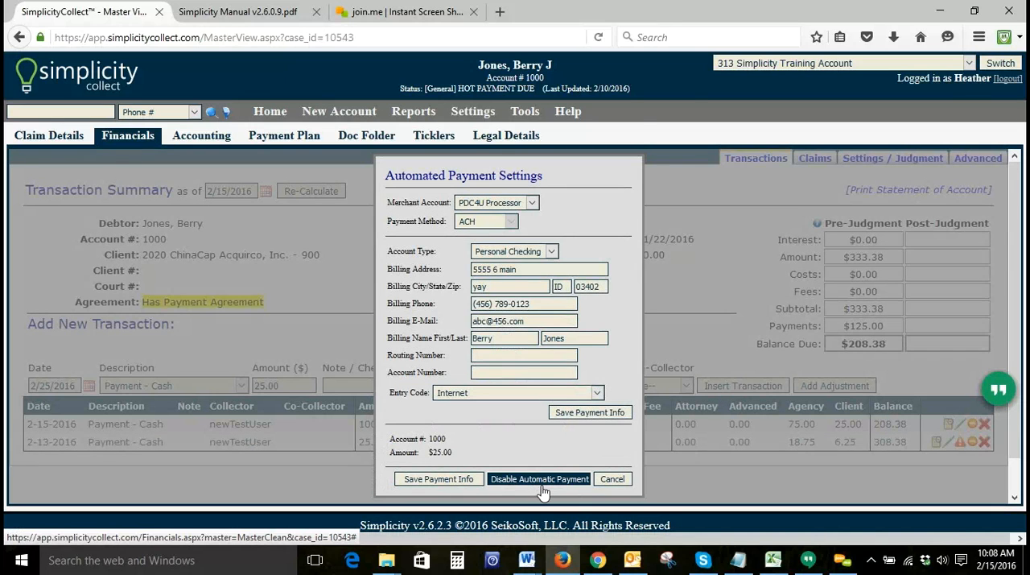
click(540, 478)
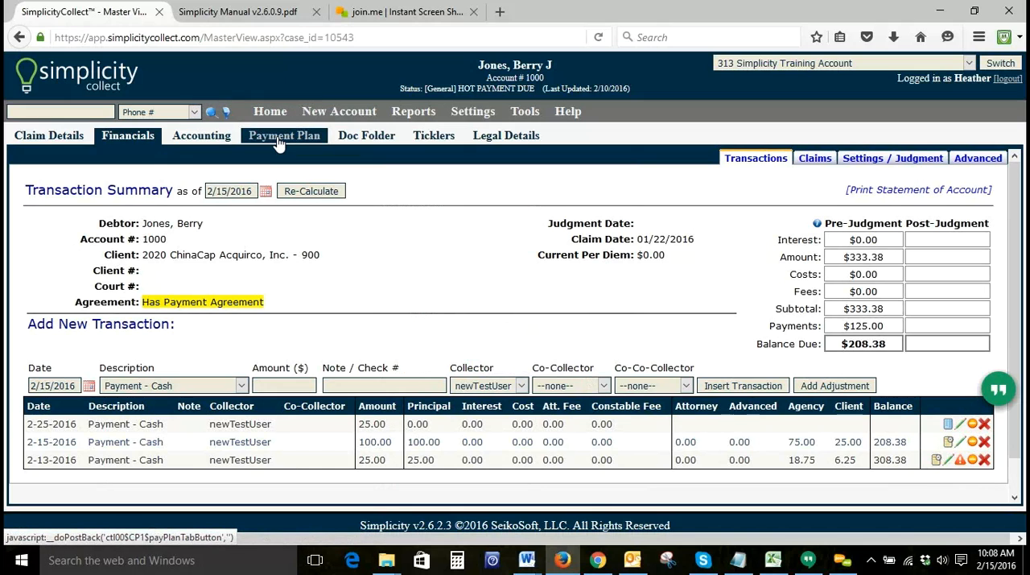
click(284, 135)
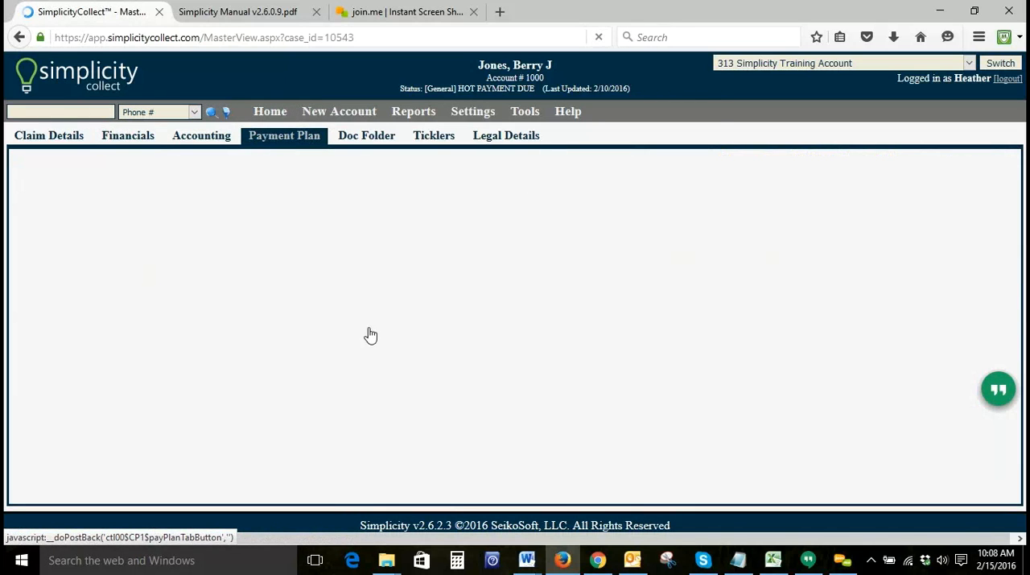
click(284, 135)
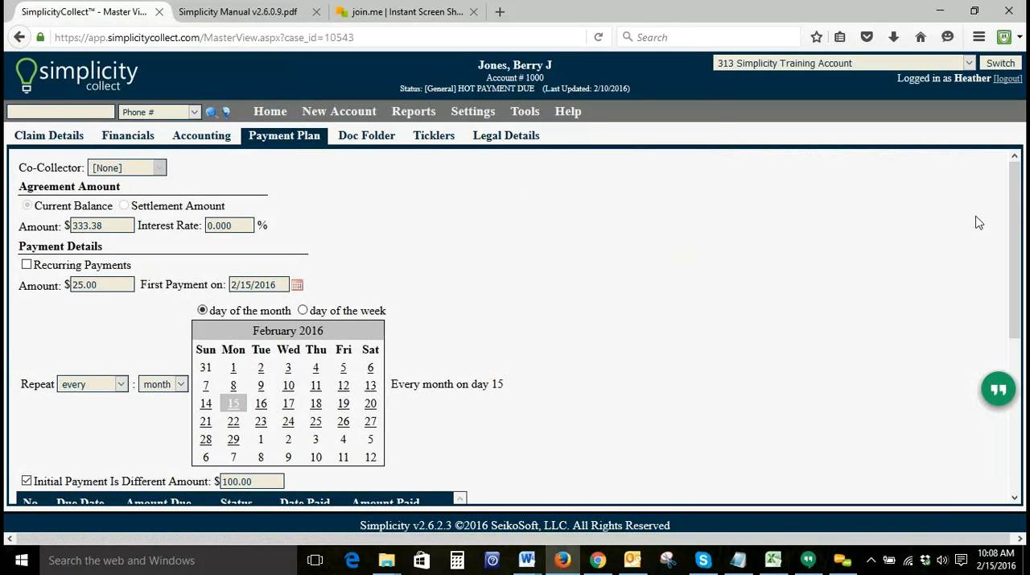
scroll(down, 3)
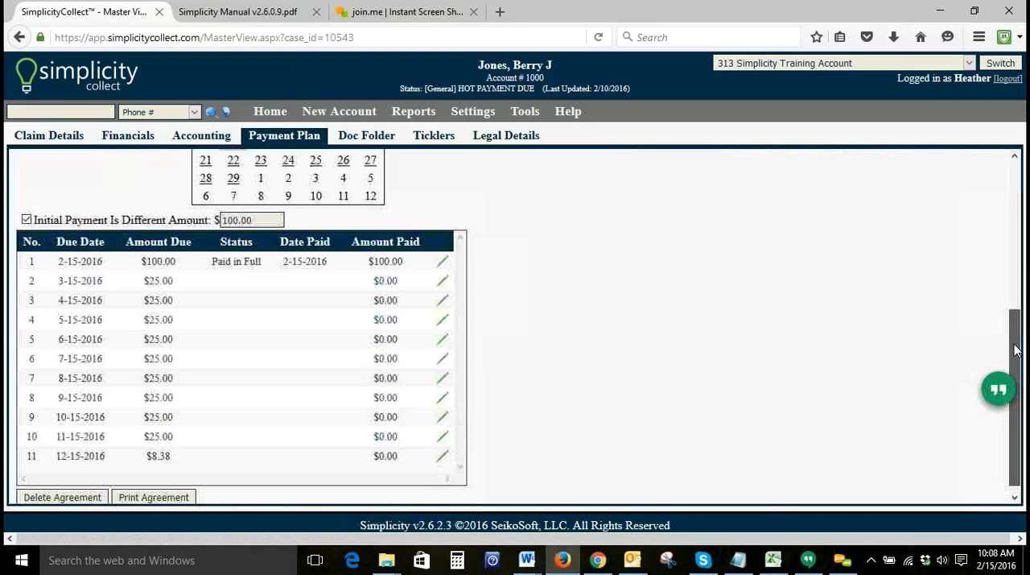
scroll(down, 3)
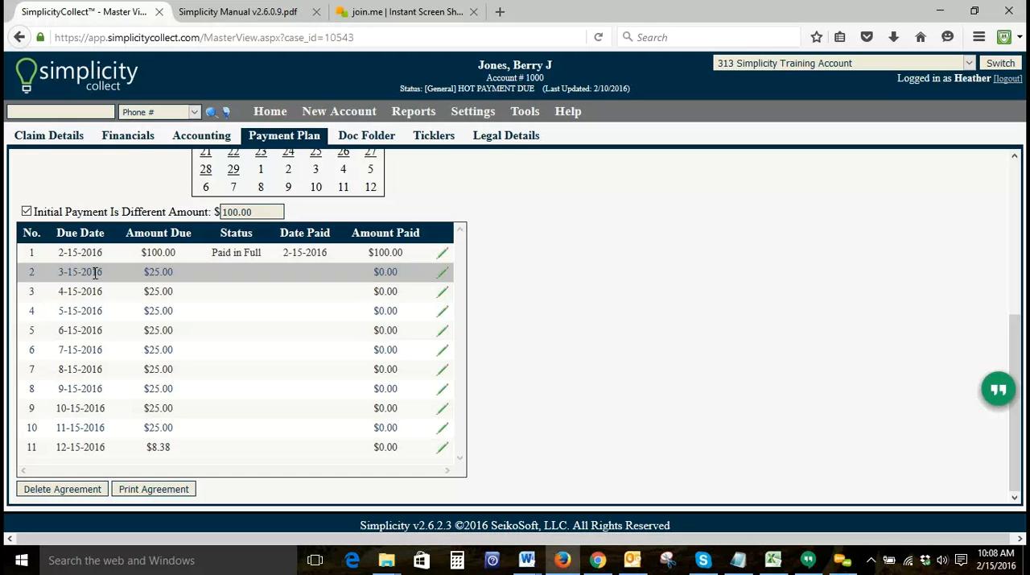
click(127, 136)
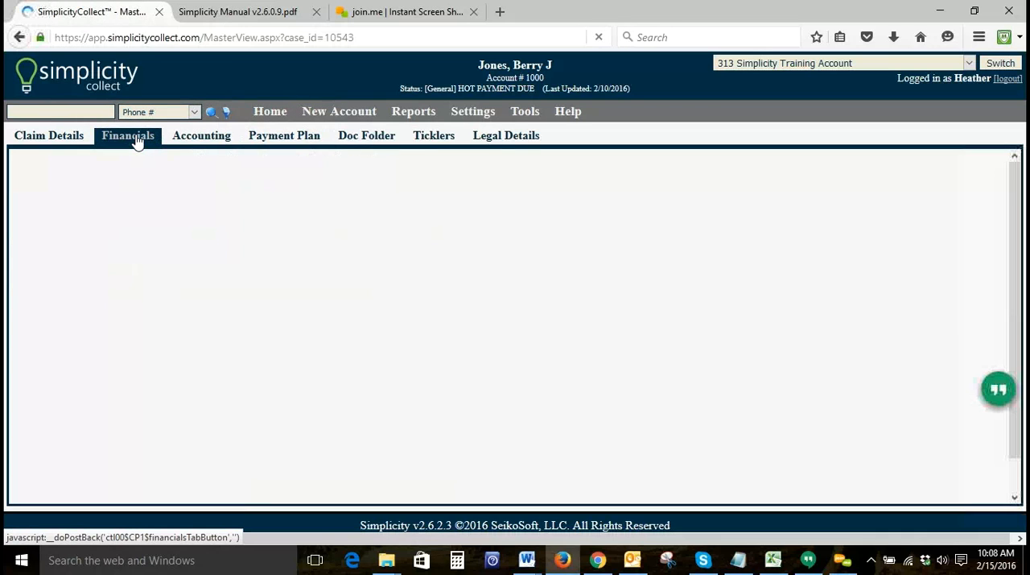
- Add a $35.00 Payment - Garnishment transaction and skip payment processing
click(127, 136)
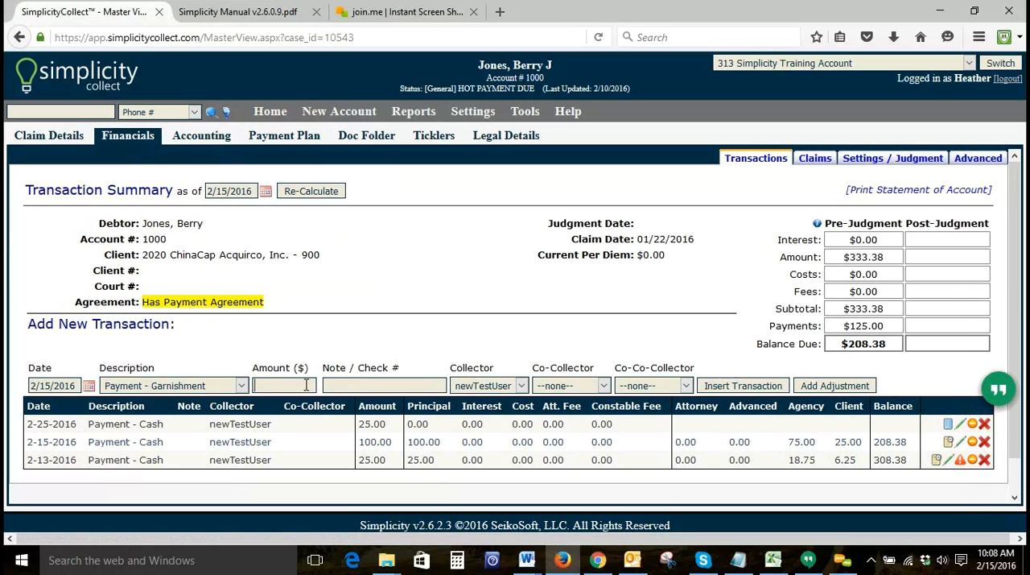
text(35.00)
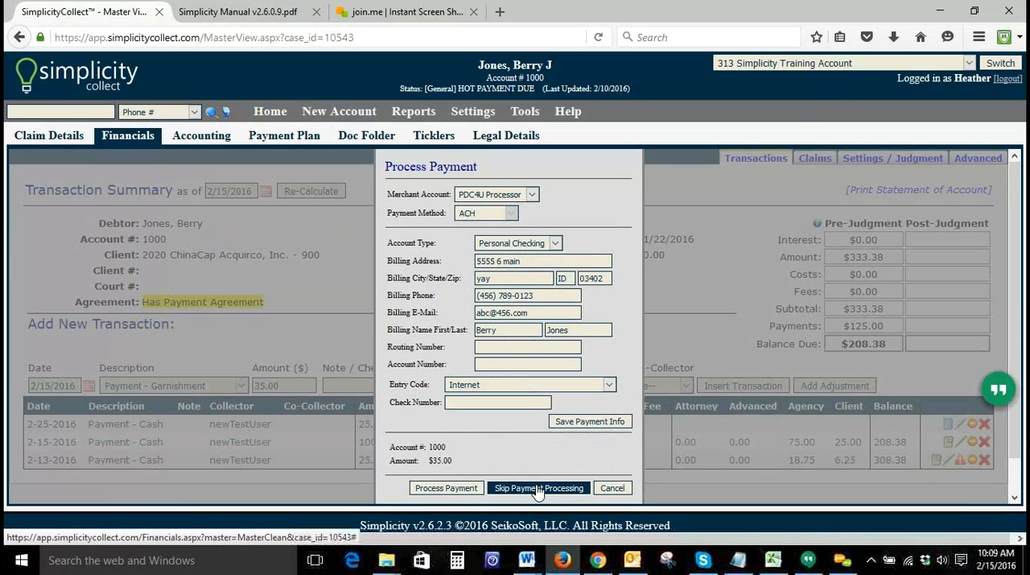
click(538, 487)
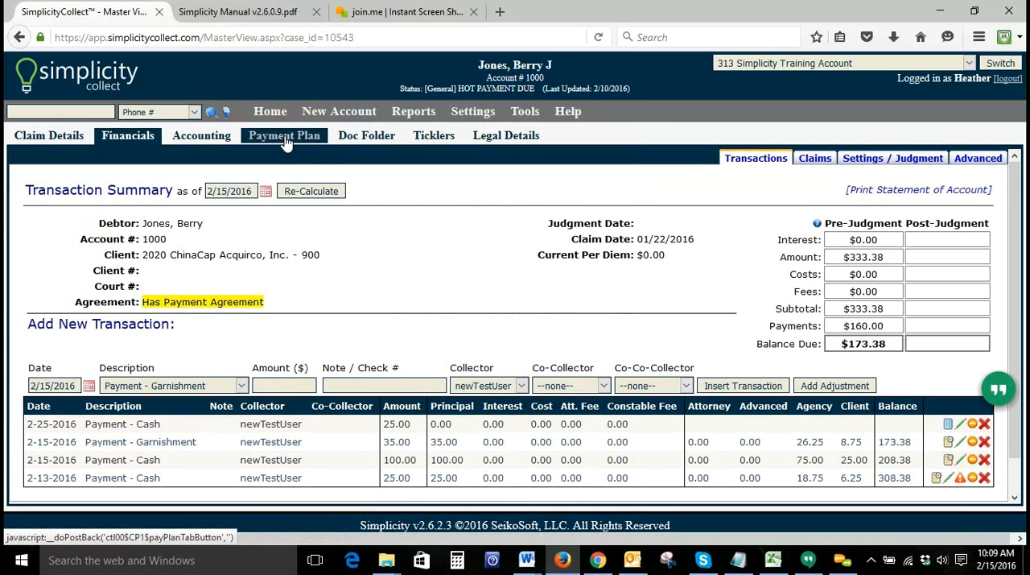
click(283, 135)
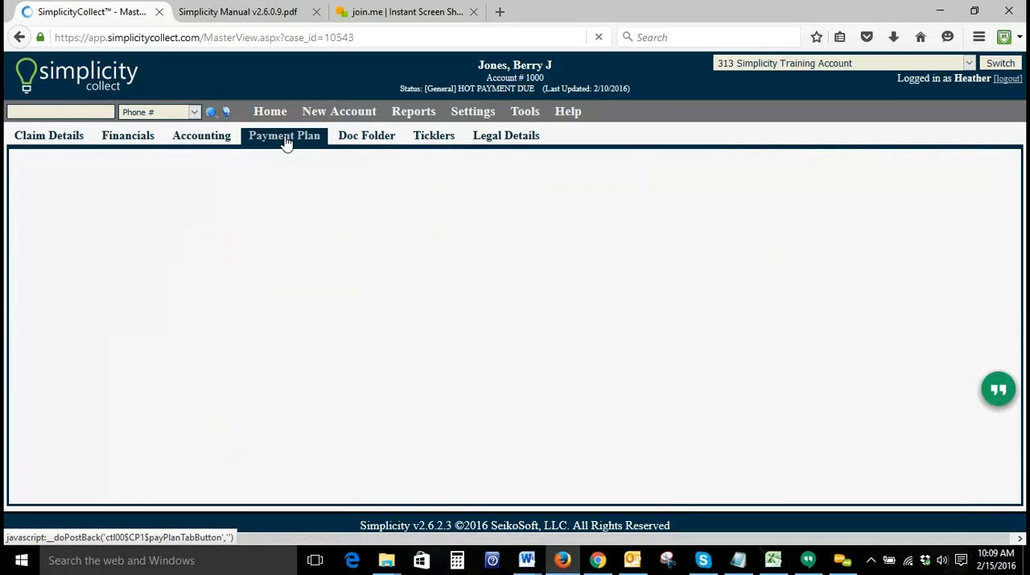
- Review the installment table showing installment 2 Paid in Full and installment 3 partially paid with $10.00
click(283, 136)
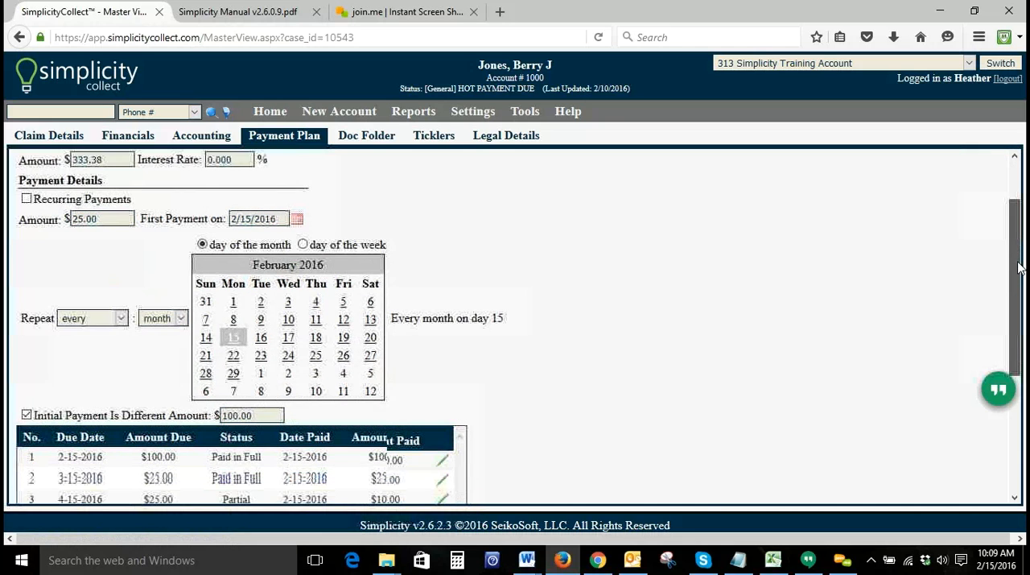
scroll(down, 3)
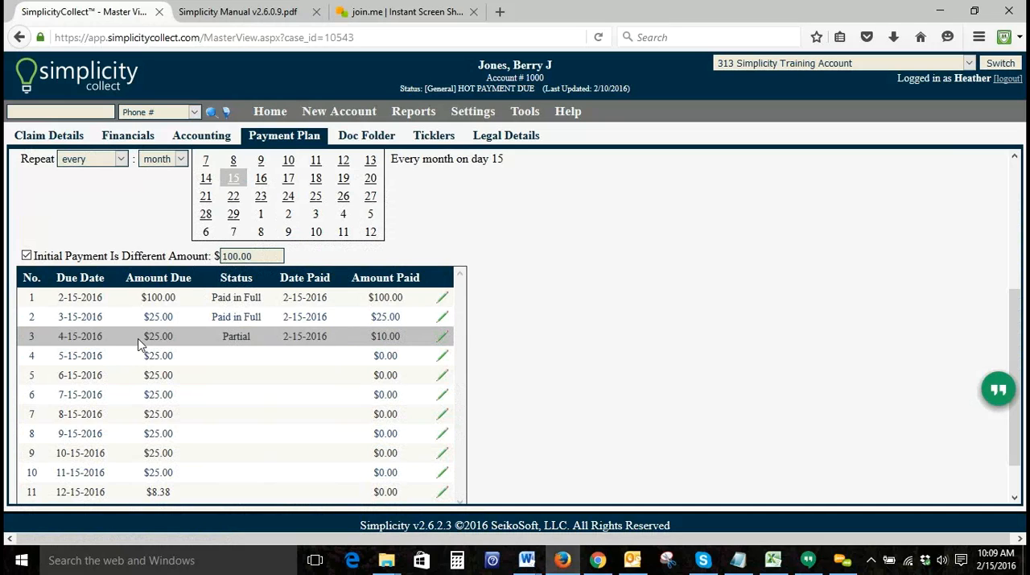
mouse_move(908, 286)
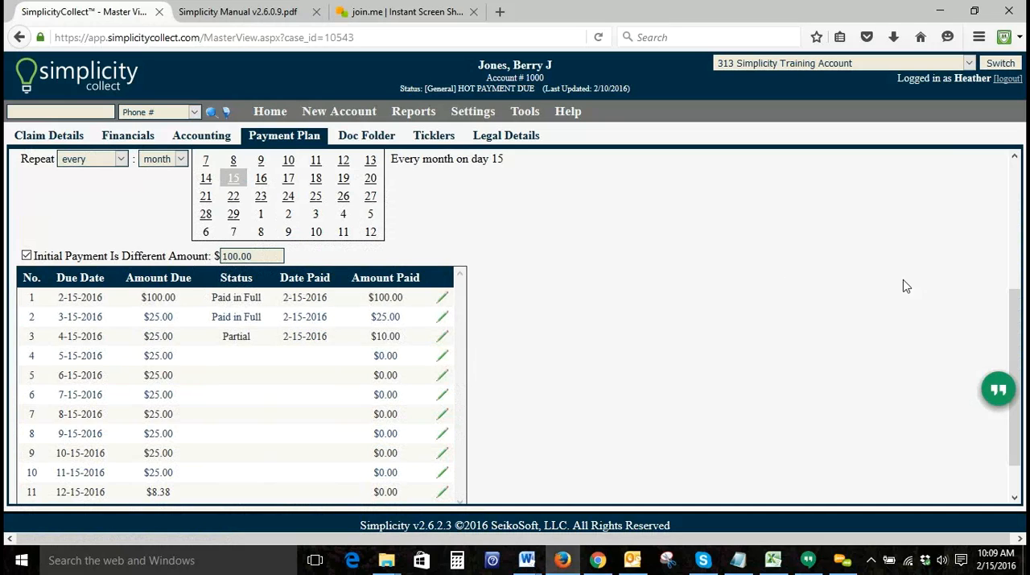
scroll(down, 3)
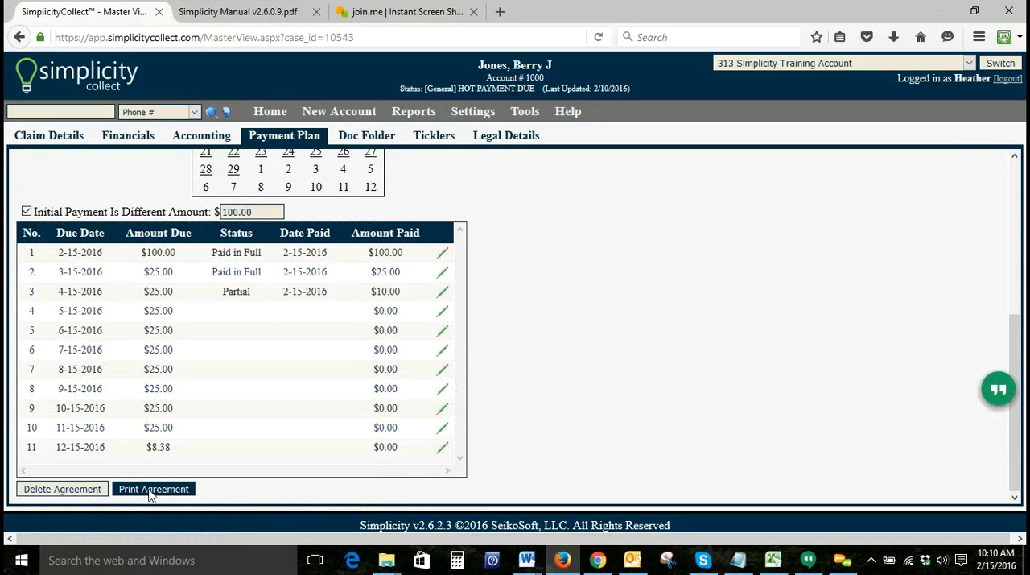
- Show the Print Agreement view listing all 11 installments with a signature line
click(153, 490)
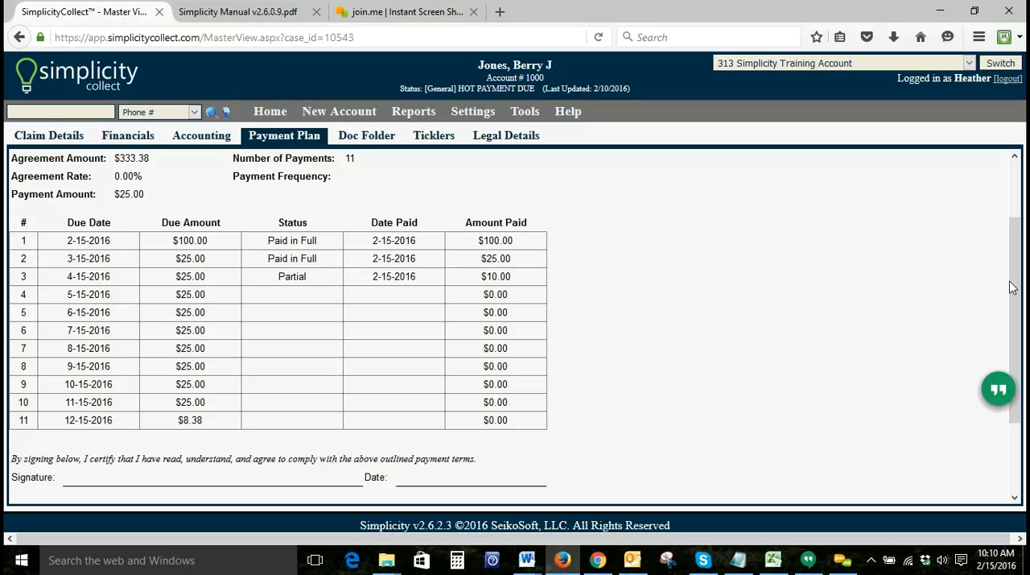
mouse_move(1015, 289)
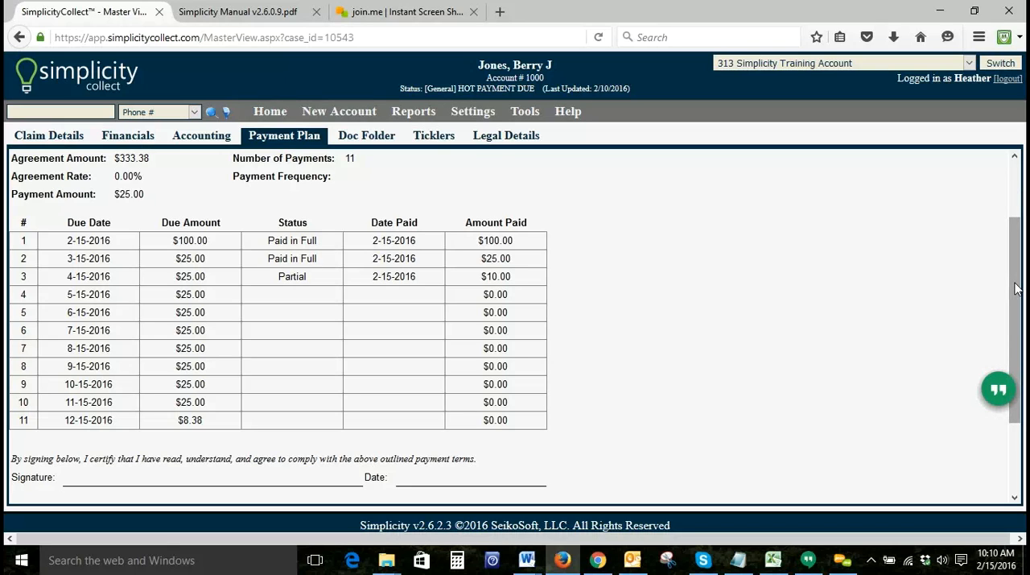